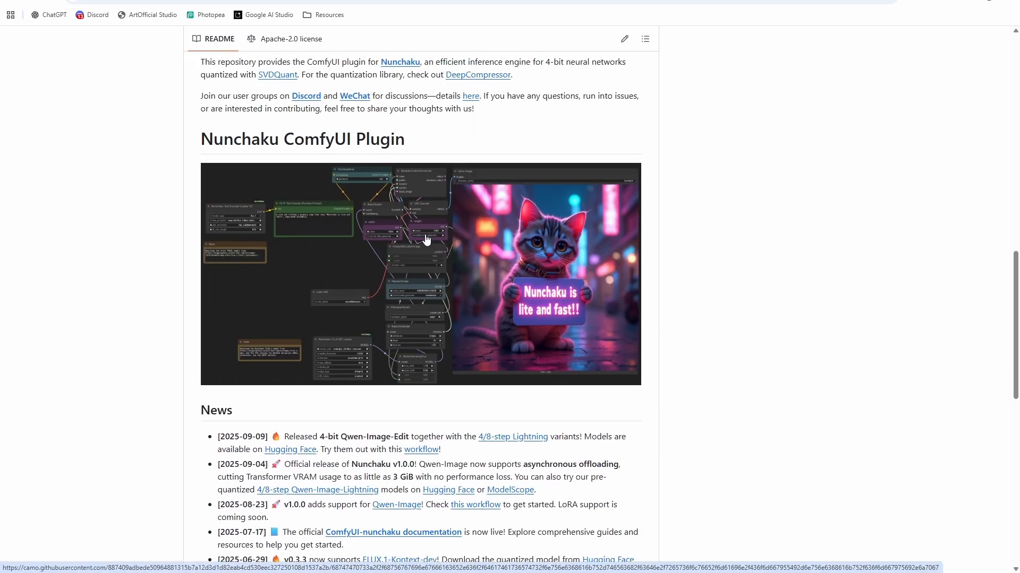
mouse_move(436, 134)
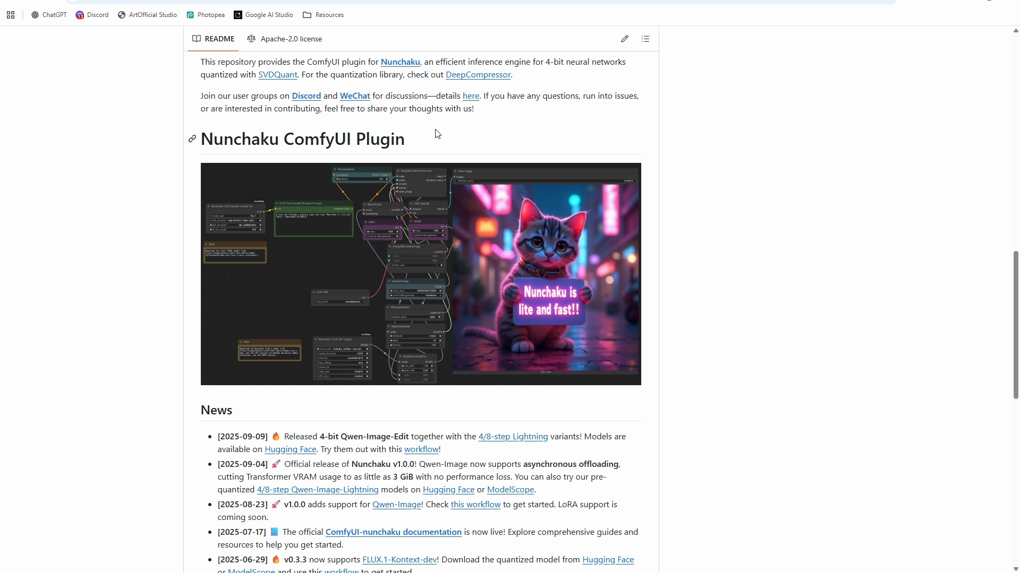
Scroll the Patreon post to its three workflow JSON attachments.
scroll("up", 3)
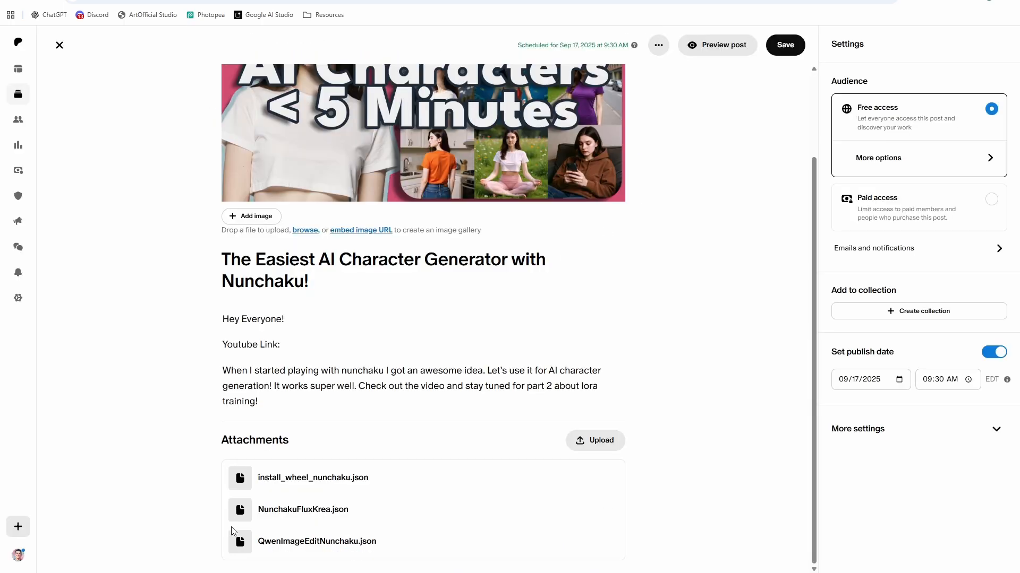
mouse_move(276, 513)
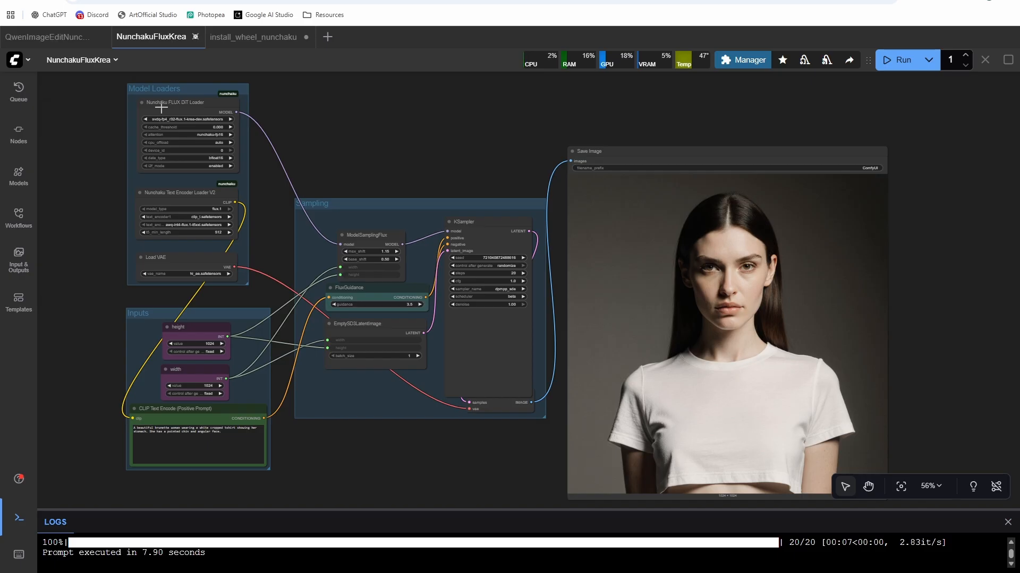
Search the Custom Nodes Manager for 'nunch' to confirm ComfyUI-nunchaku 1.0.1 is installed.
left_click(742, 59)
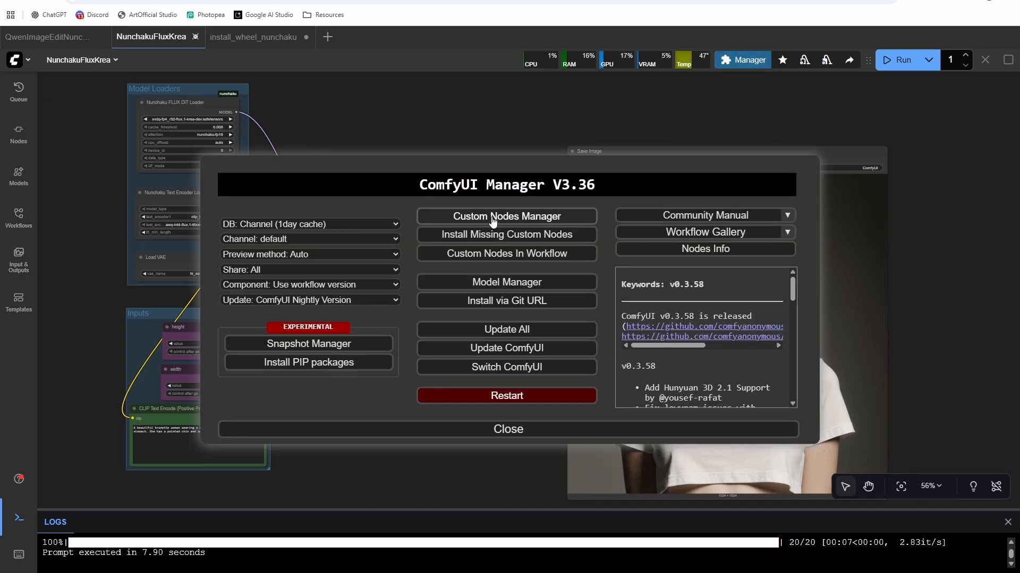
left_click(506, 216)
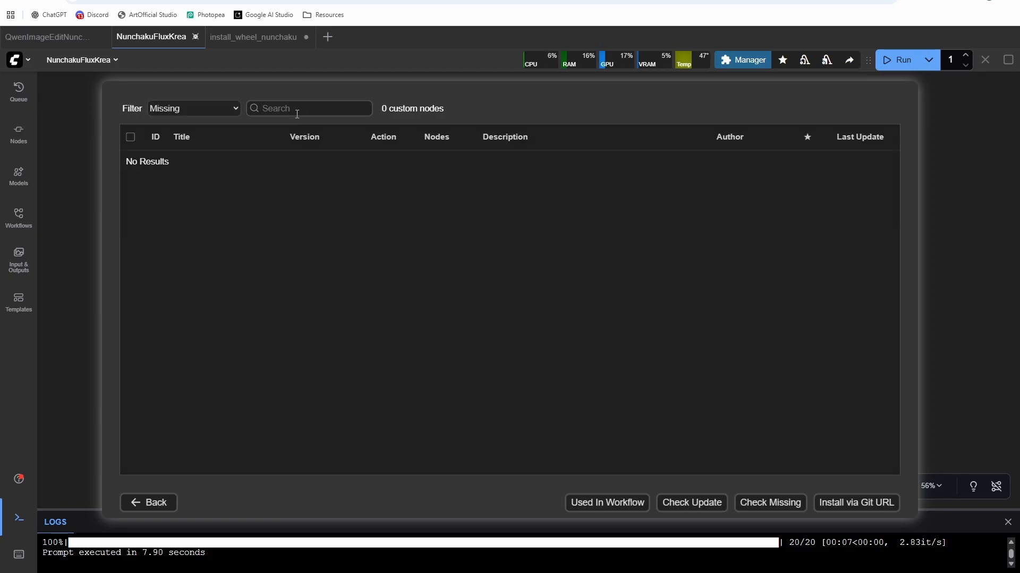
left_click(193, 108)
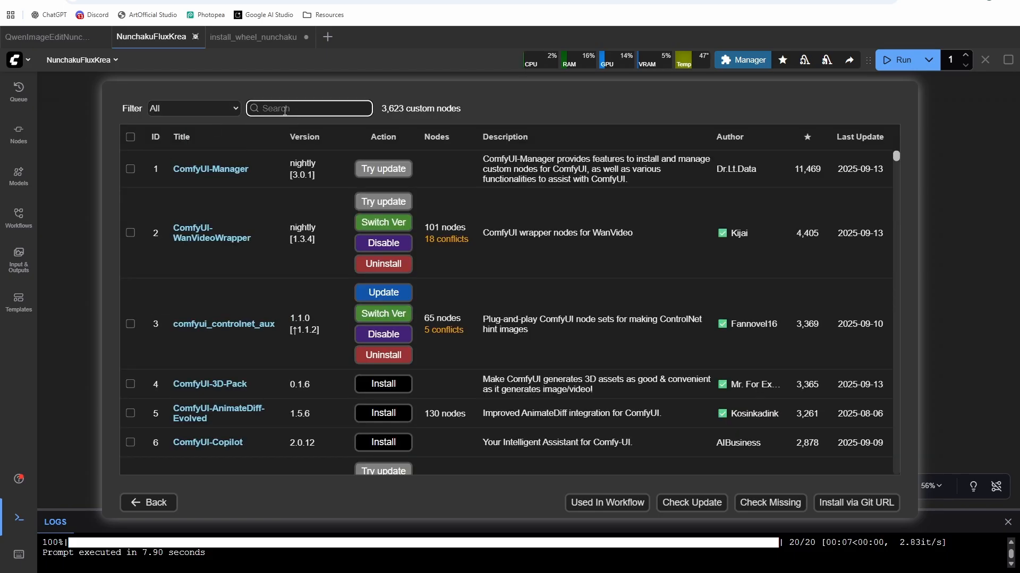
type("nunch")
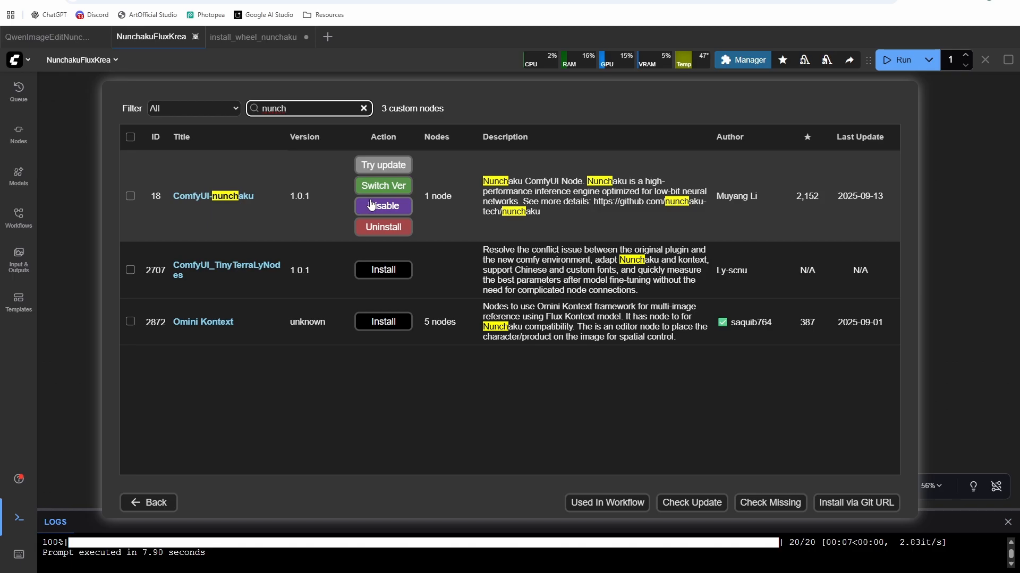
mouse_move(326, 192)
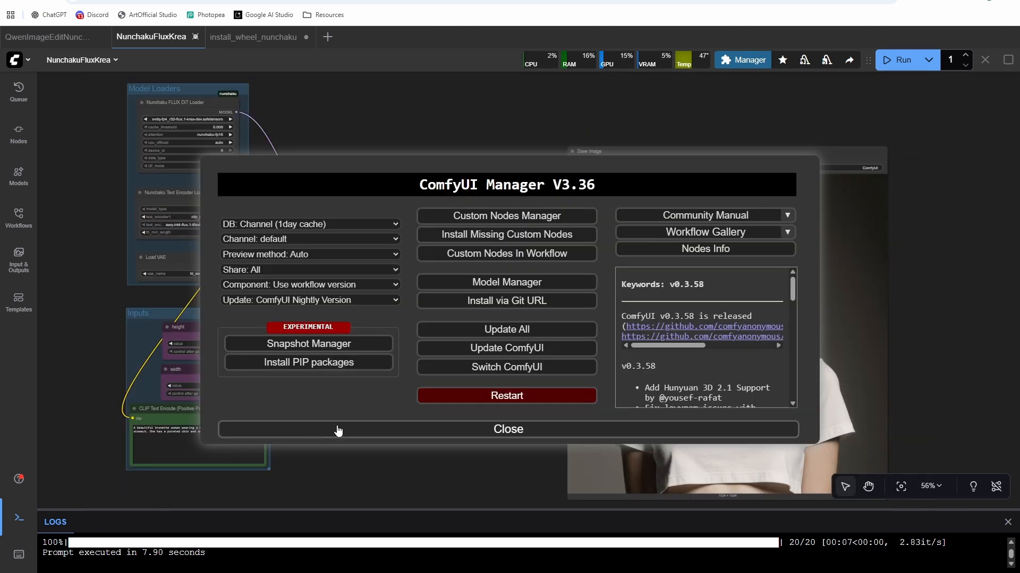
Close the node manager to return to the Patreon post's workflow attachments.
left_click(506, 429)
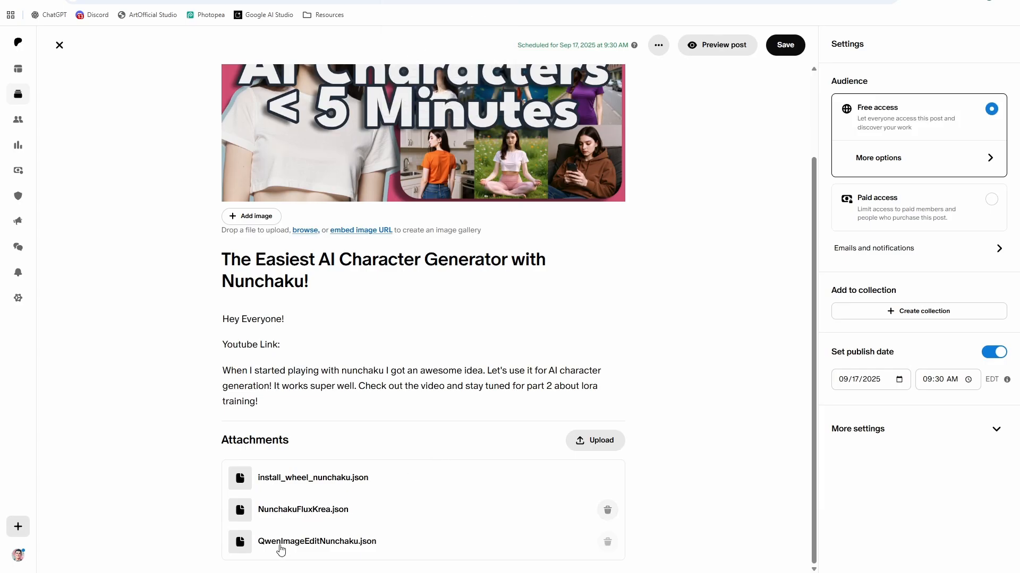
mouse_move(318, 484)
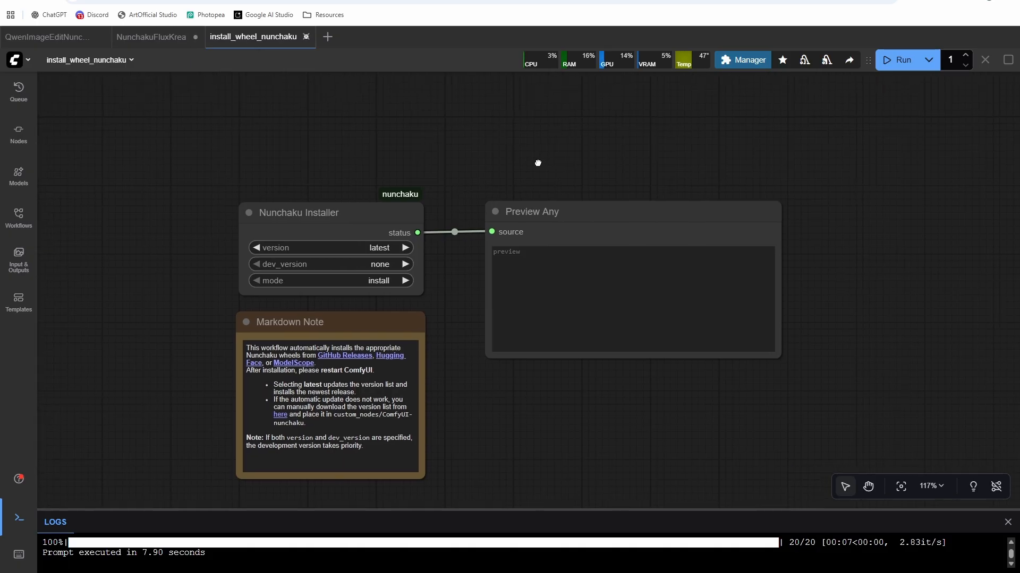
left_click(152, 37)
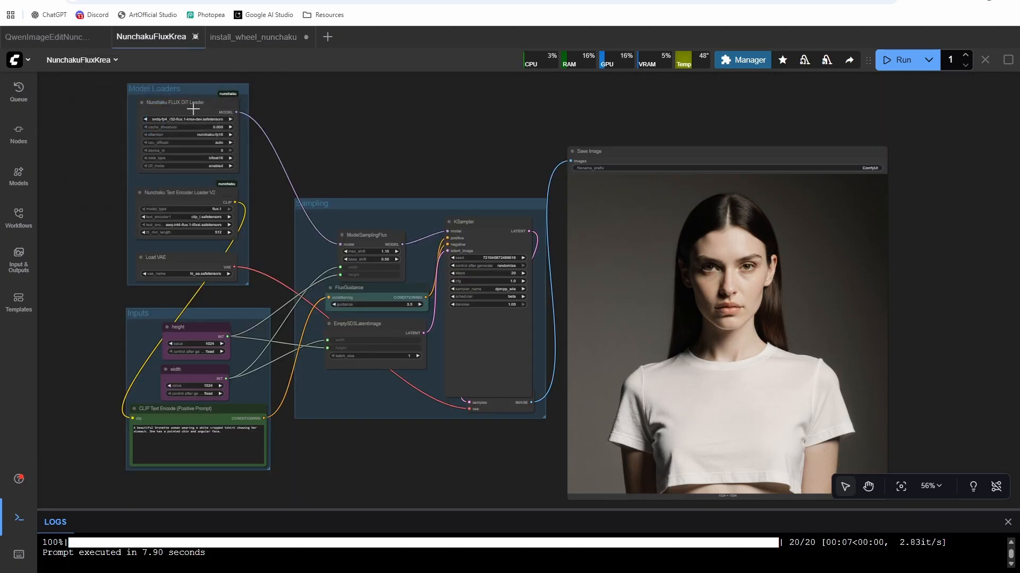
mouse_move(213, 86)
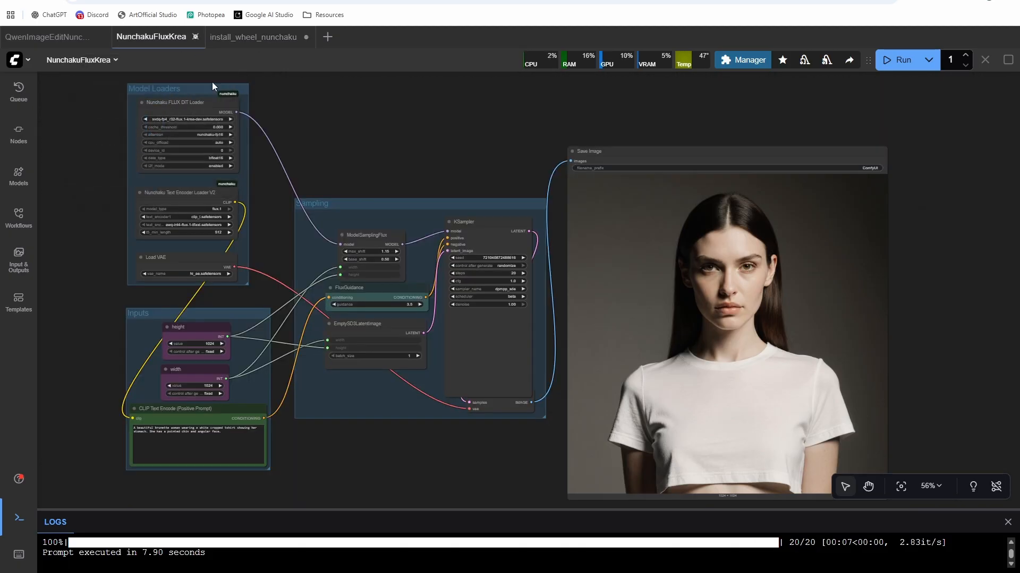
left_click(253, 36)
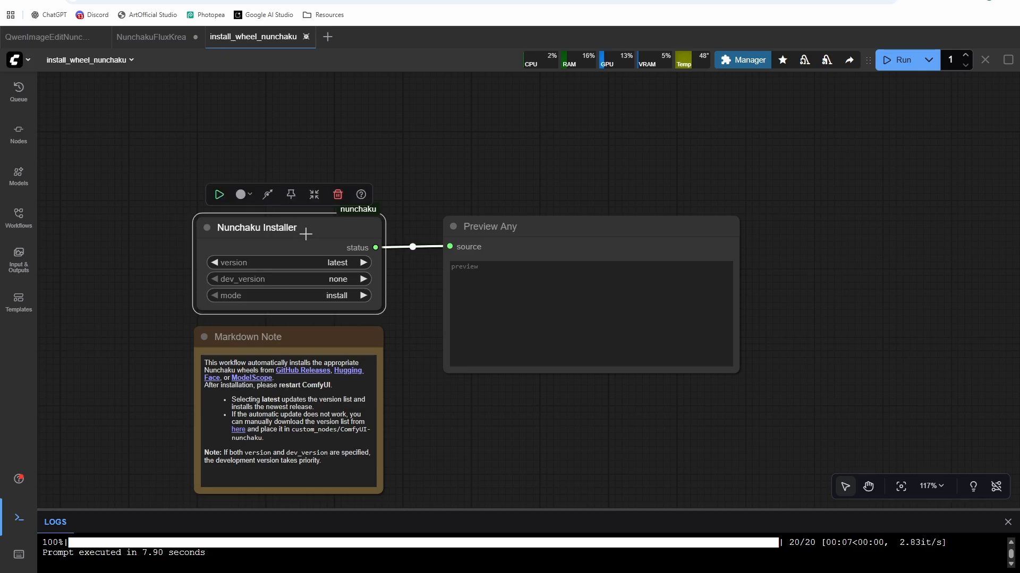
scroll("up", 3)
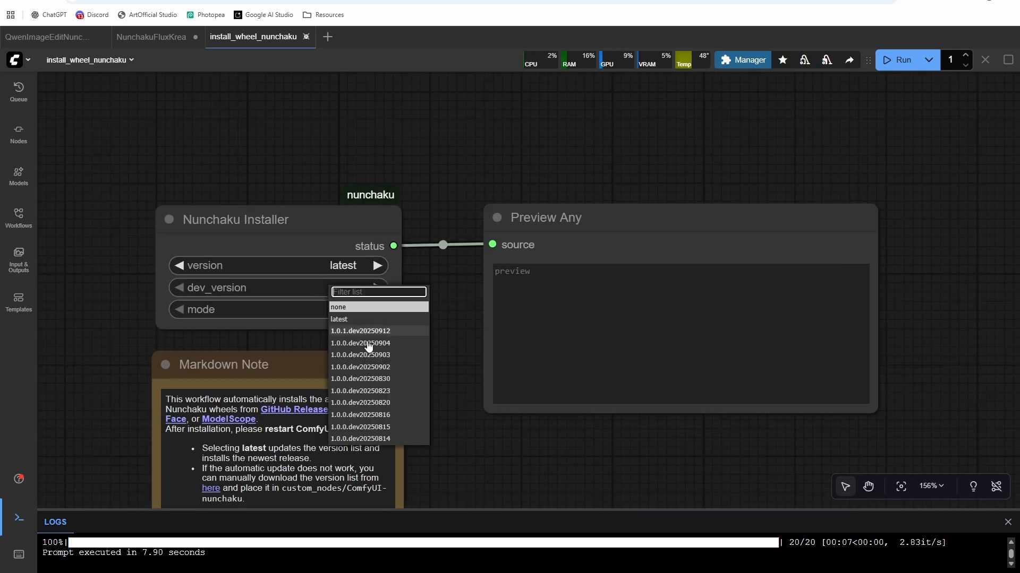
mouse_move(368, 433)
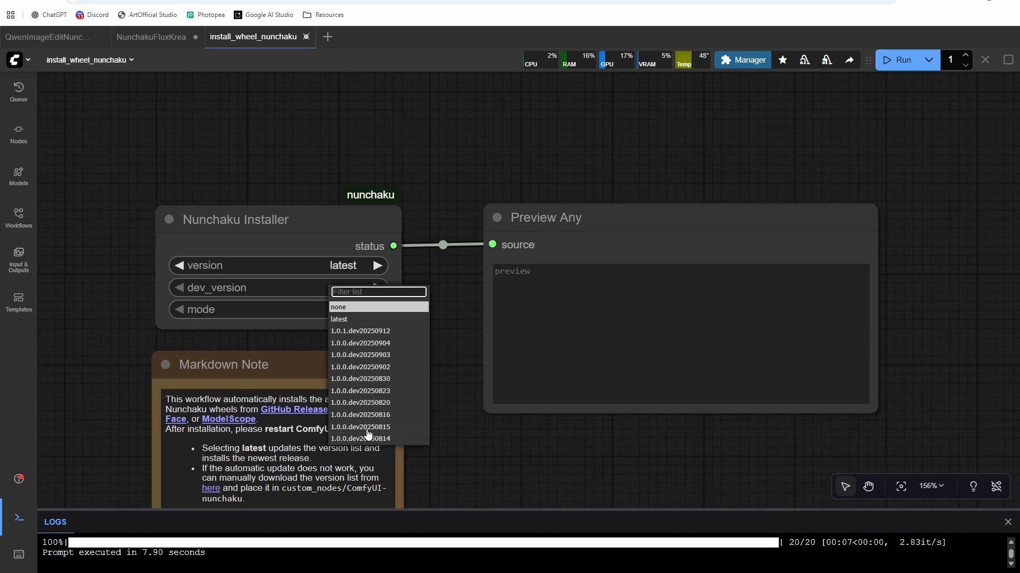
mouse_move(359, 331)
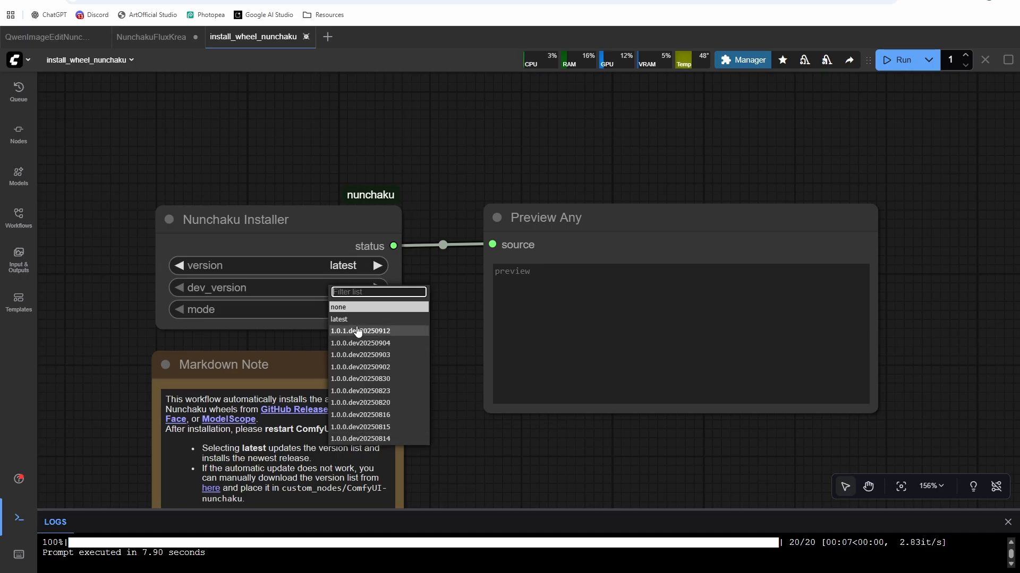
left_click(339, 306)
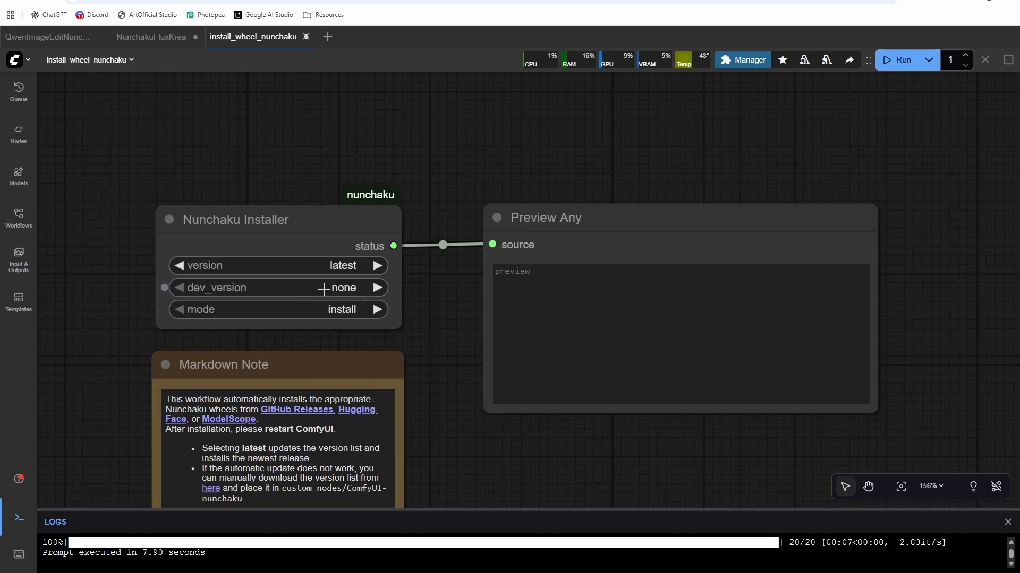
scroll("down", 3)
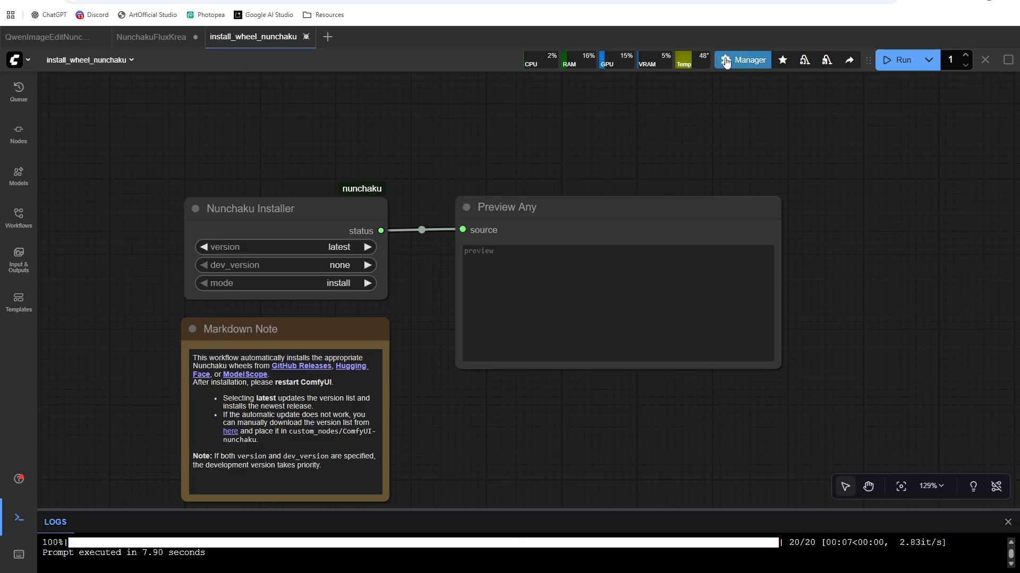
left_click(746, 60)
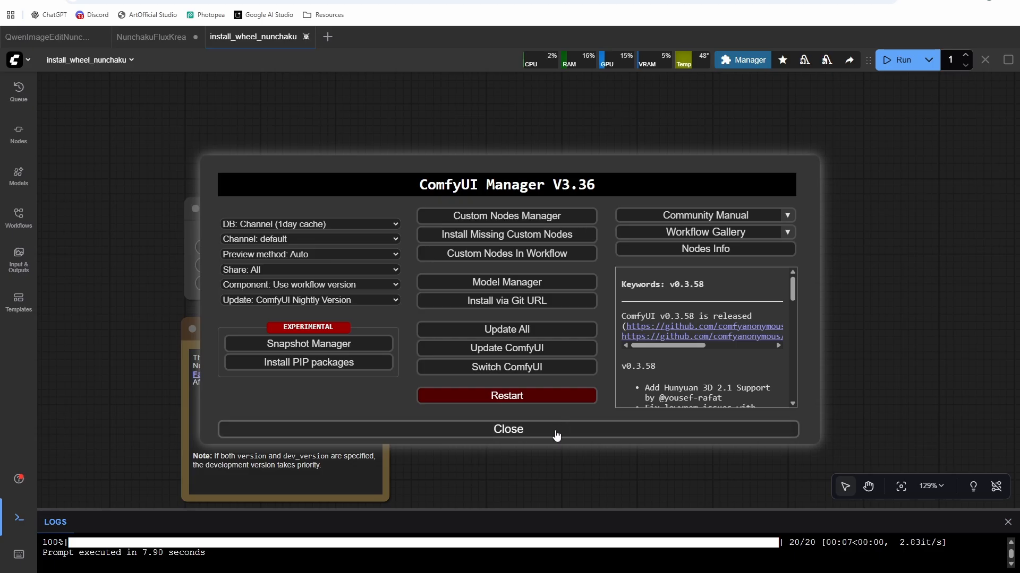
left_click(507, 429)
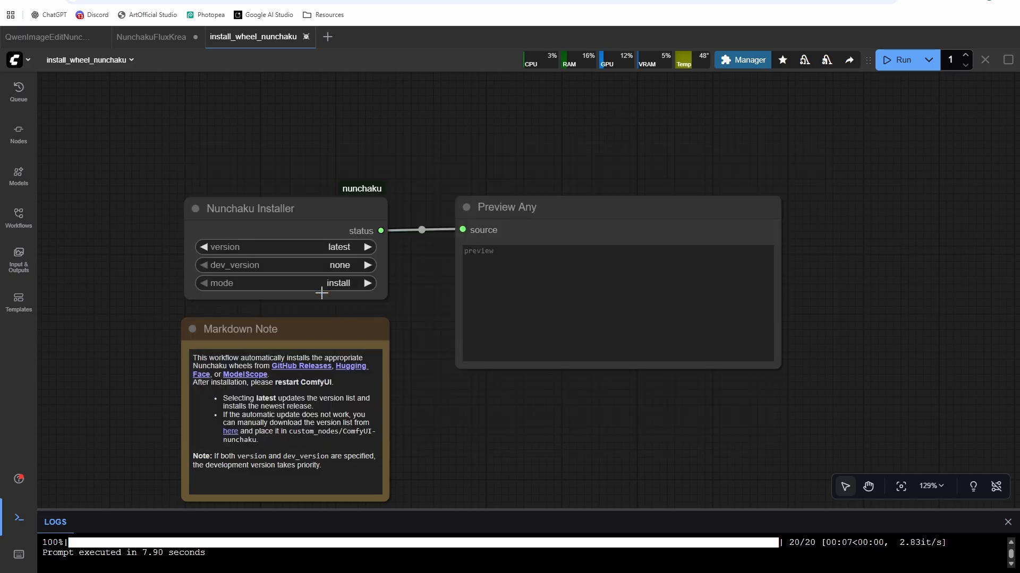
Show the Model Downloads notes beside ComfyUI's diffusion_models folder.
left_click(151, 37)
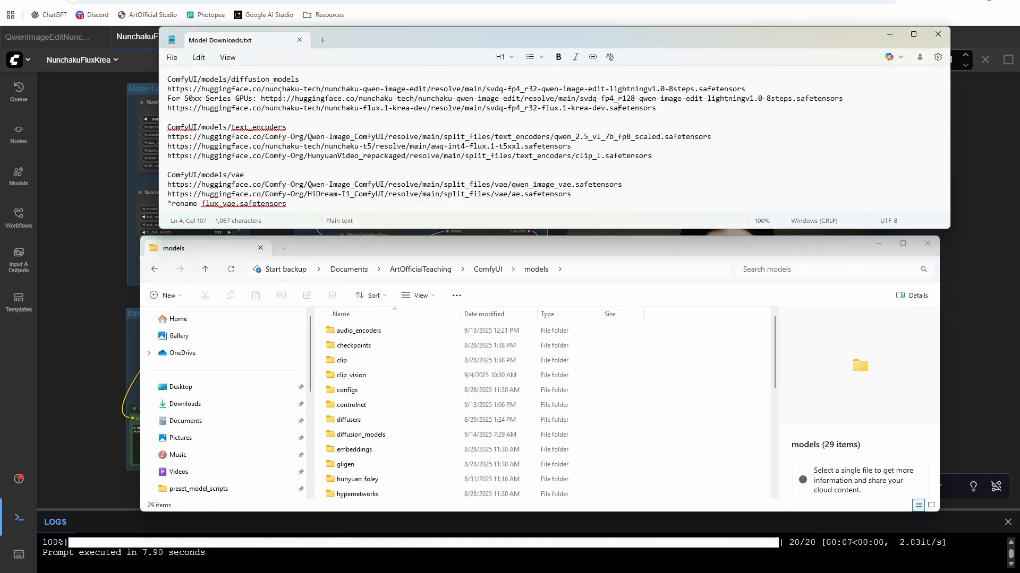
left_click(358, 330)
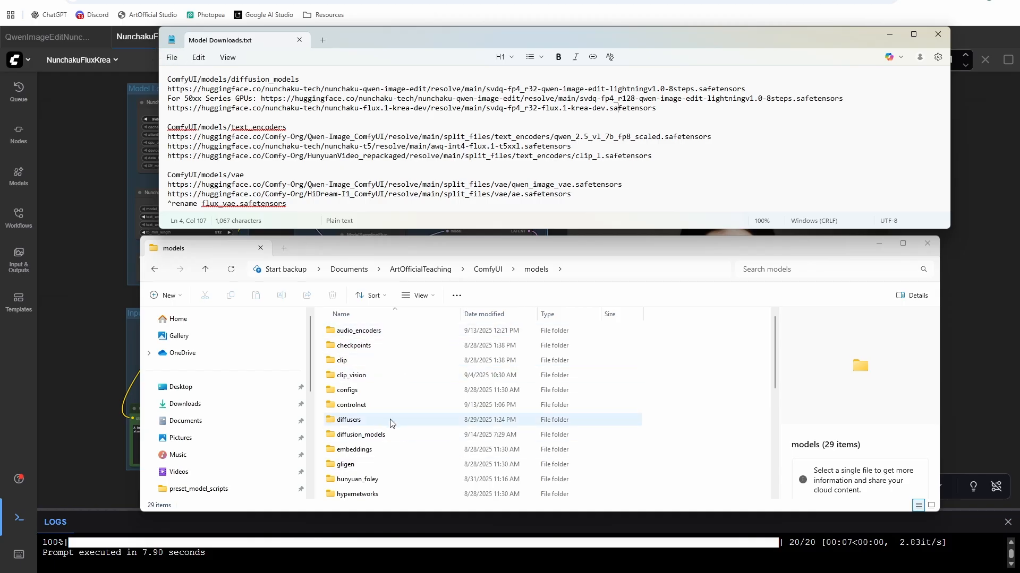
double_click(360, 434)
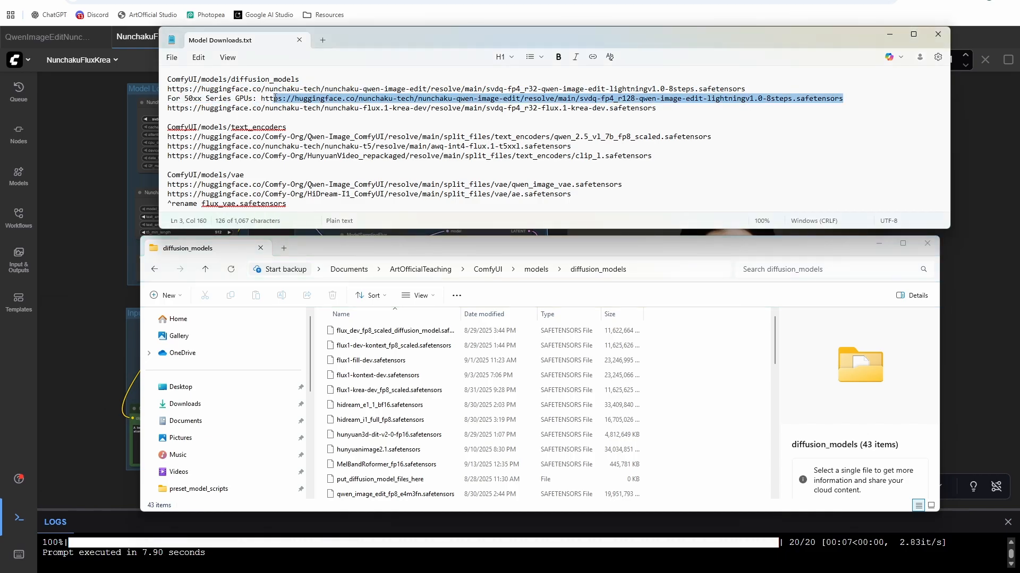
left_click(745, 89)
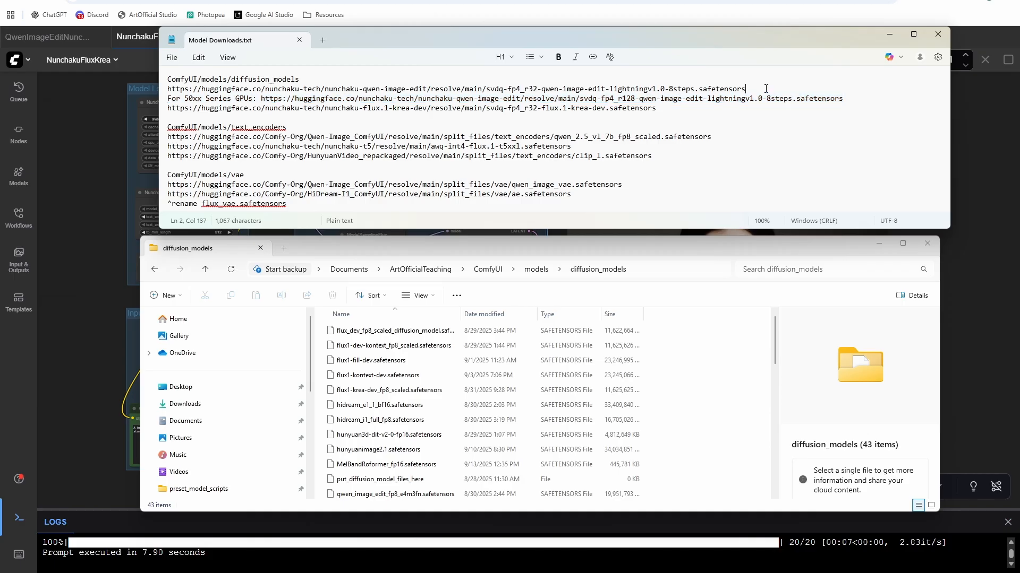
Go back to the models folder and open text_encoders for the text-encoder links.
left_click(657, 107)
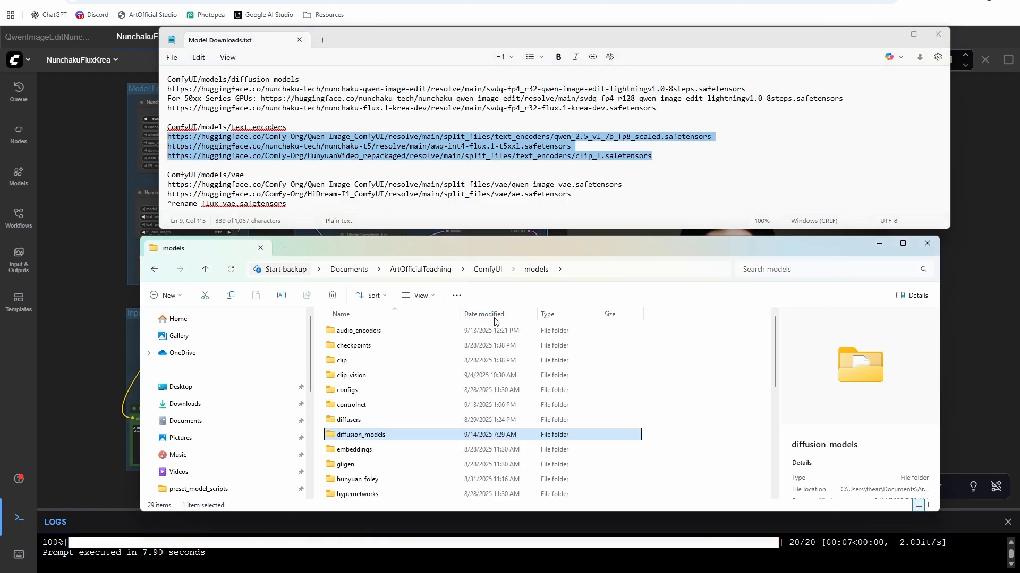
scroll("down", 3)
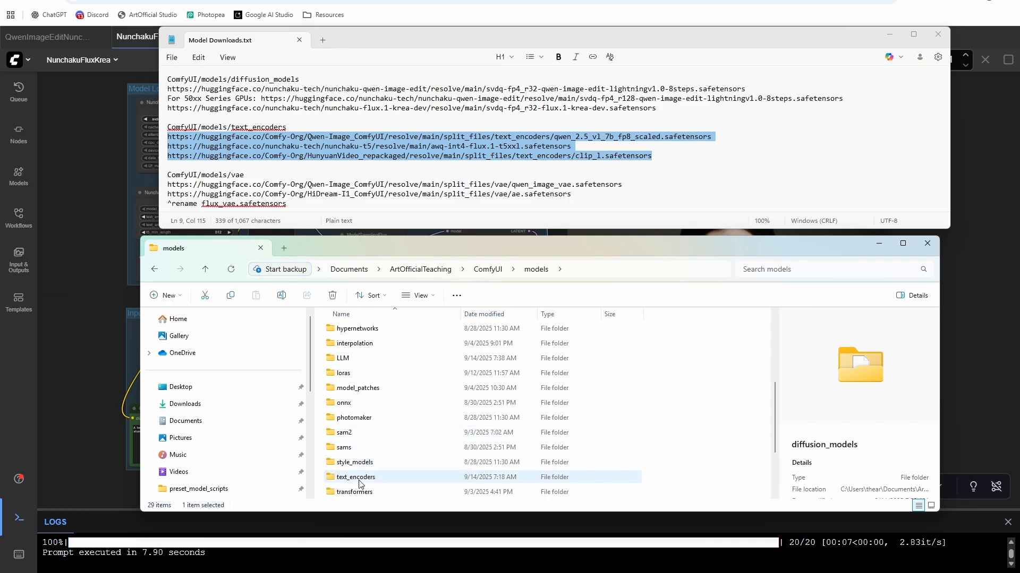
double_click(355, 477)
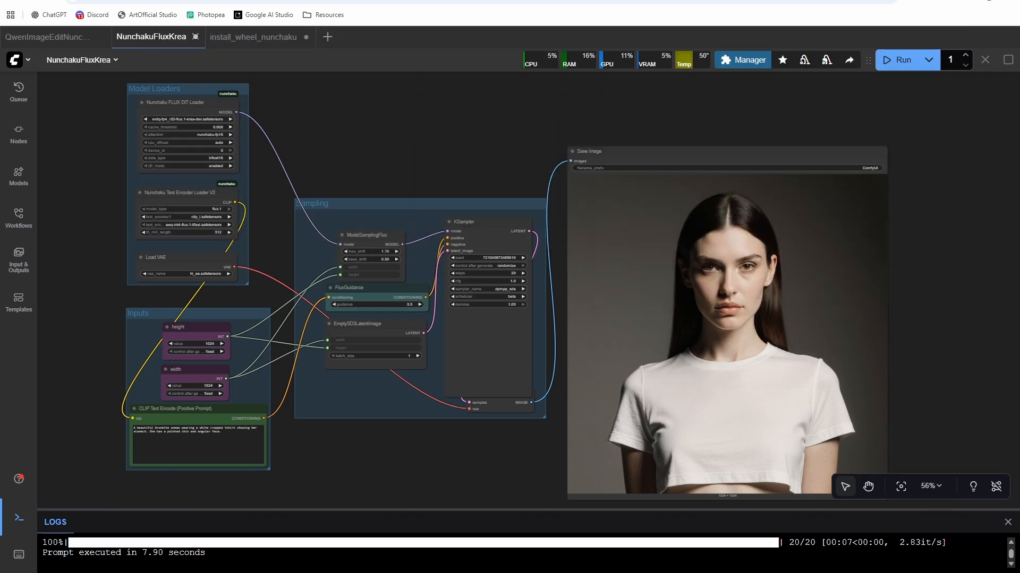
scroll("up", 3)
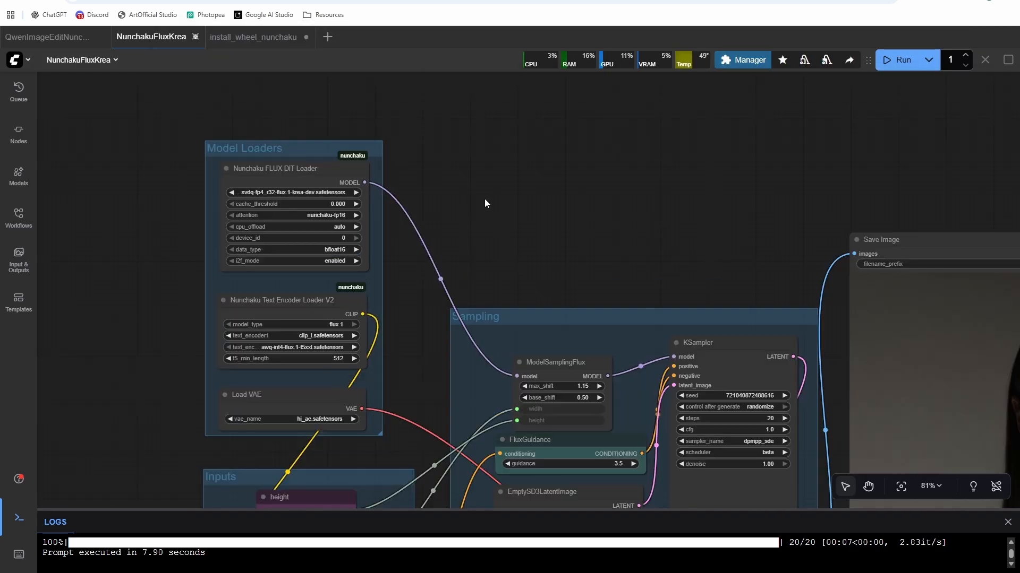
left_click(292, 191)
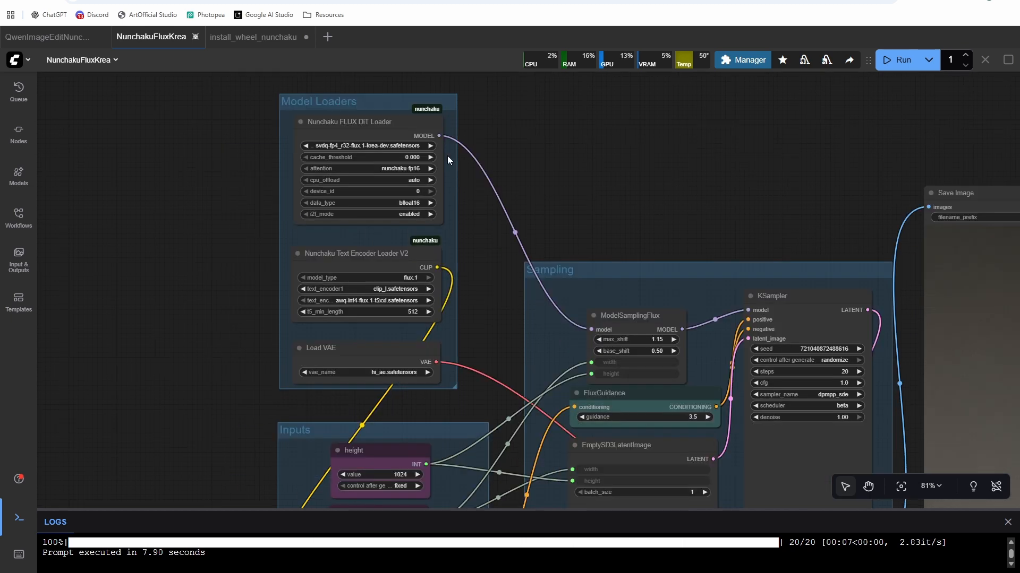
left_click(351, 122)
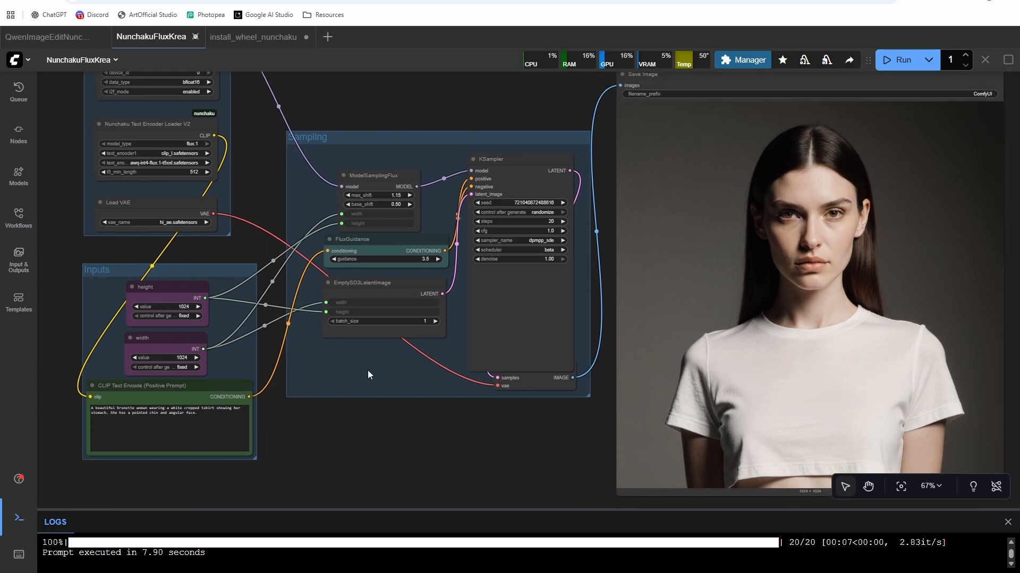
Zoom in on the CLIP Text Encode prompt and back out while the new-seed portrait renders.
scroll("up", 3)
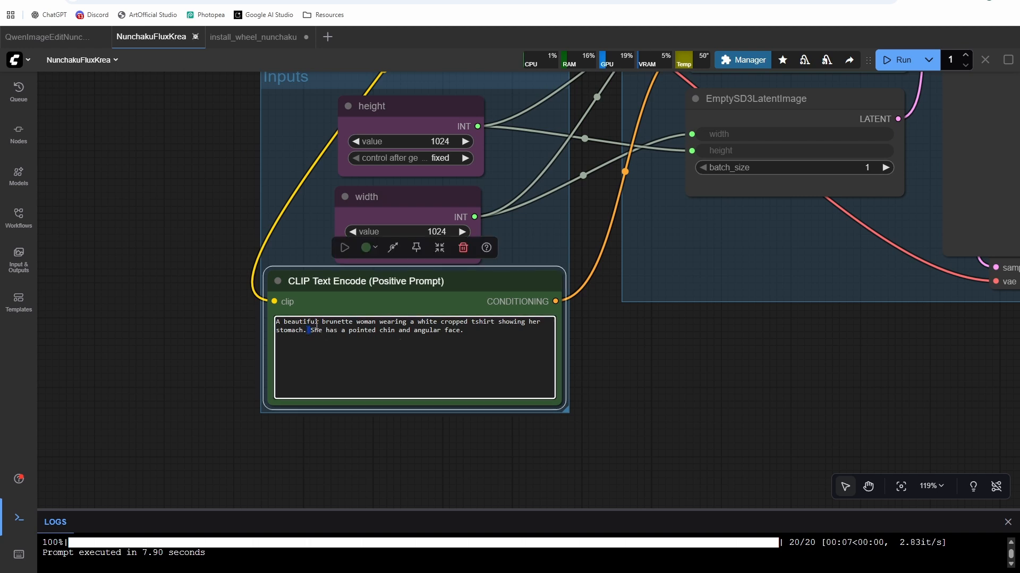
scroll("down", 3)
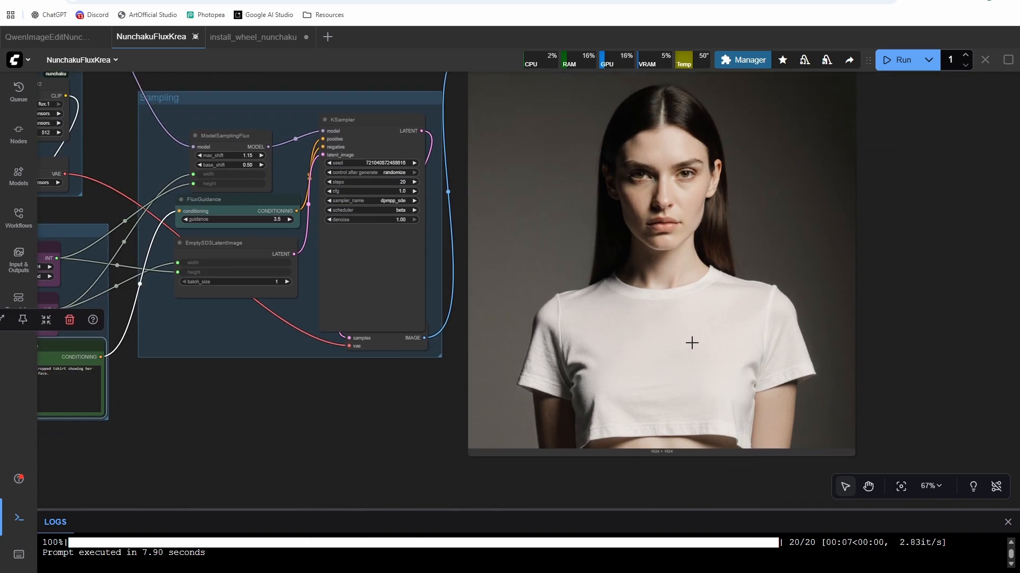
mouse_move(568, 367)
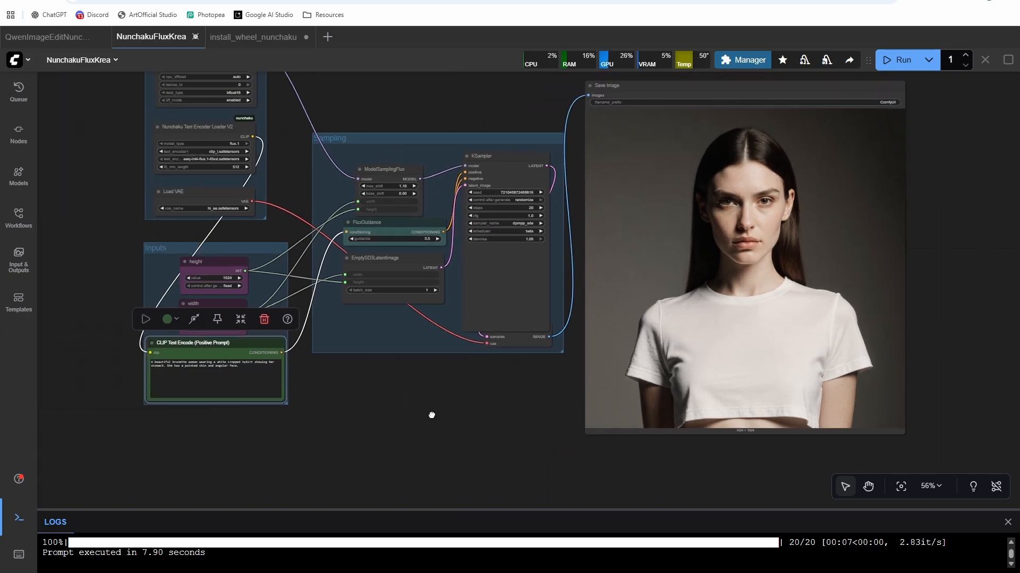
scroll("up", 3)
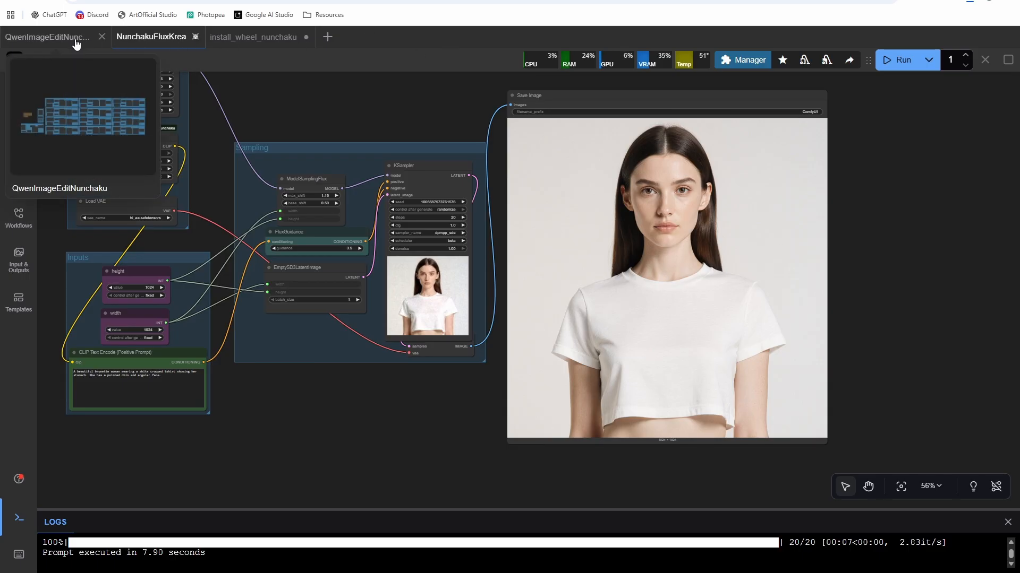
Switch to the QwenImageEditNunchaku workflow and zoom into its Dataset Image groups.
left_click(46, 37)
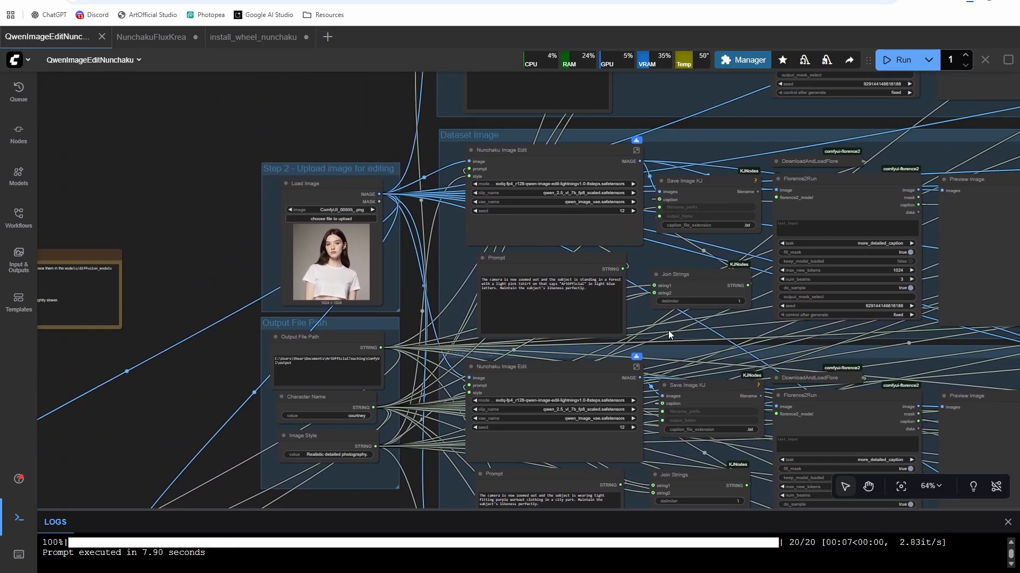
scroll("up", 3)
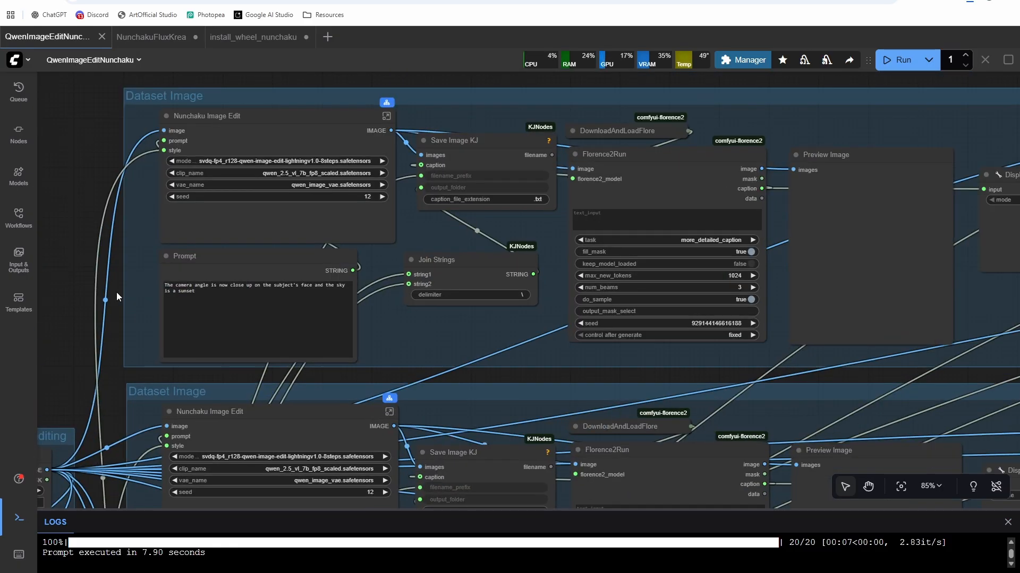
scroll("down", 3)
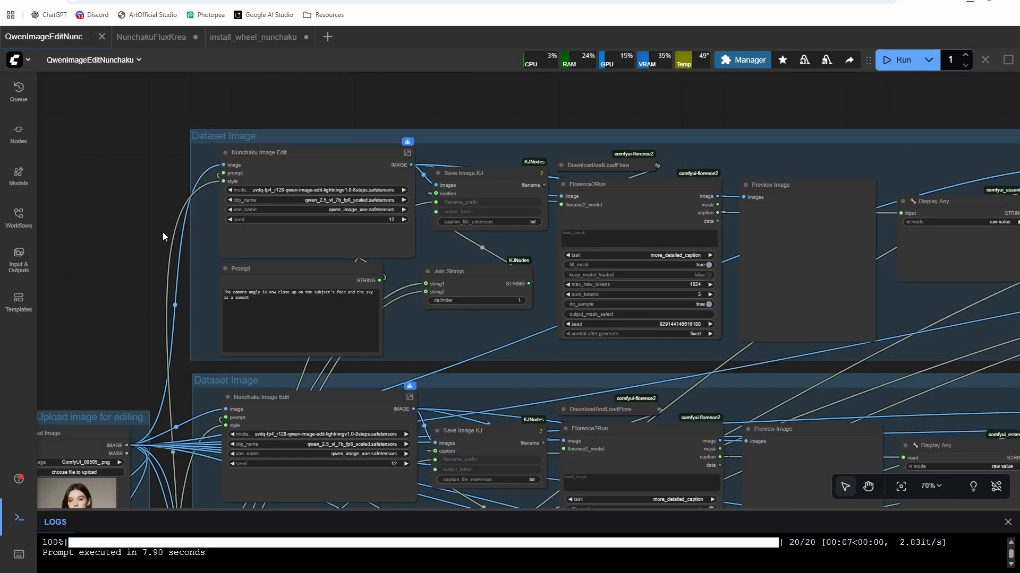
scroll("down", 3)
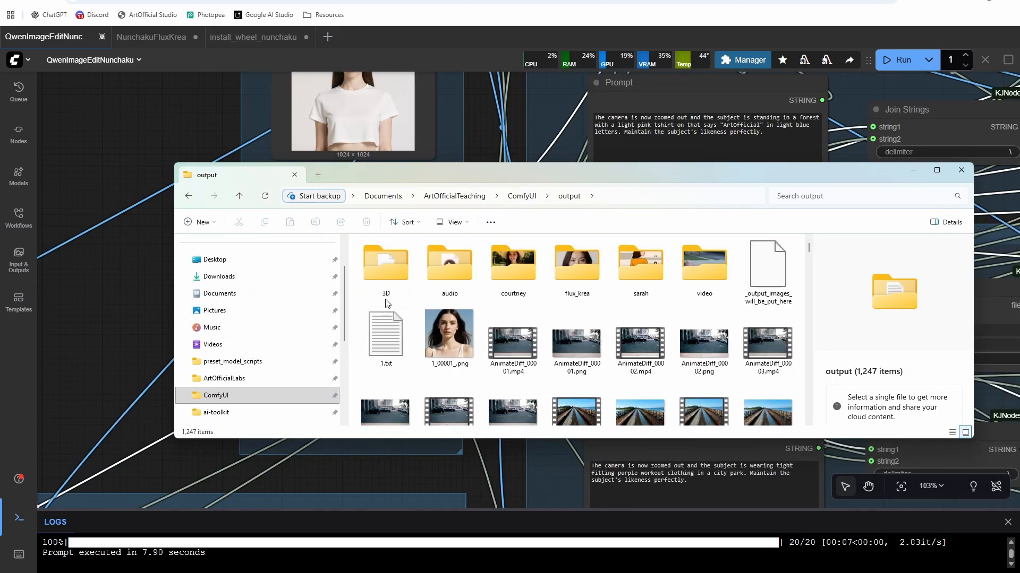
Close Explorer and change the Character Name from courtney to amy.
left_click(455, 196)
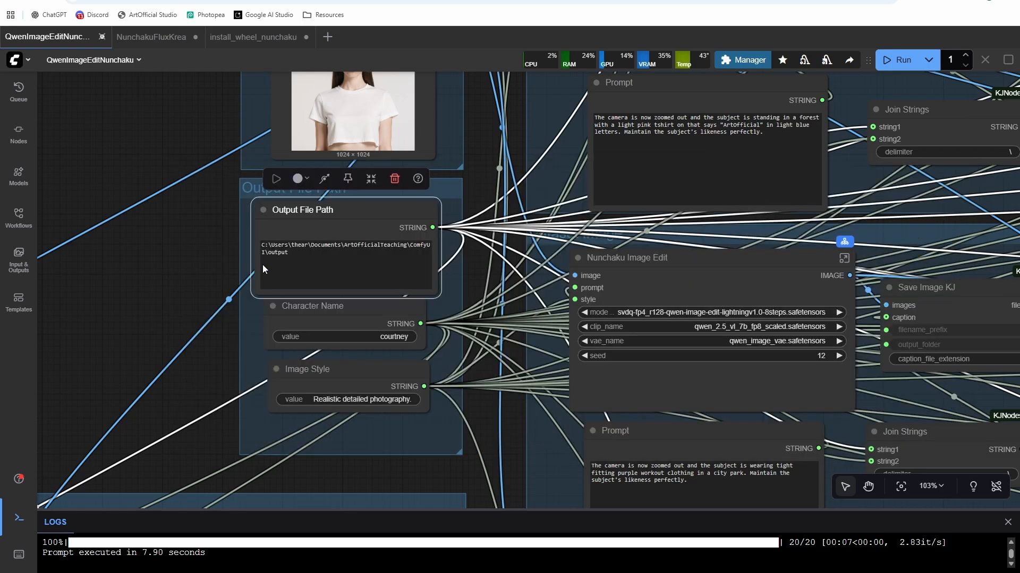
left_click(345, 261)
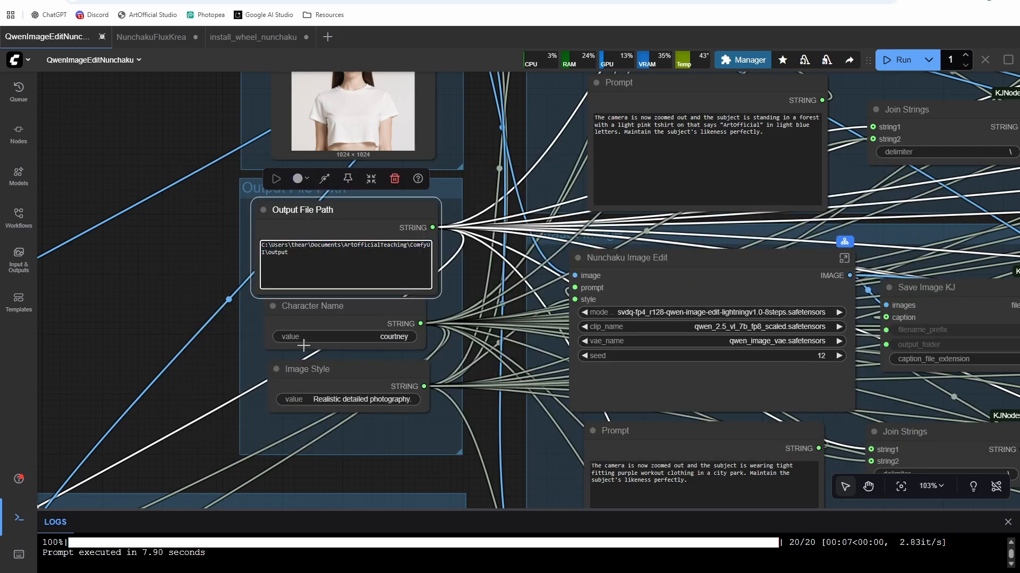
double_click(394, 337)
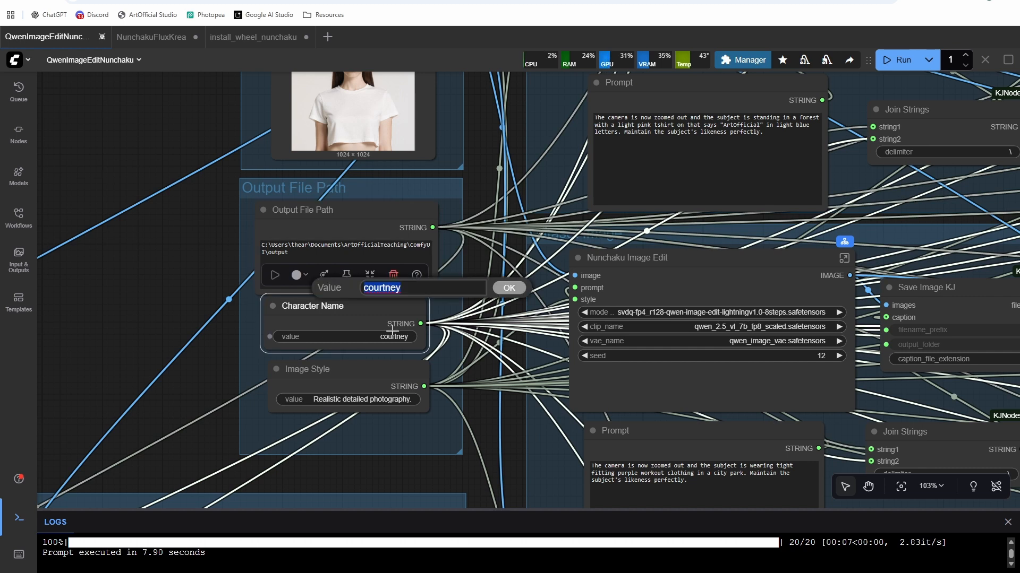
left_click(509, 287)
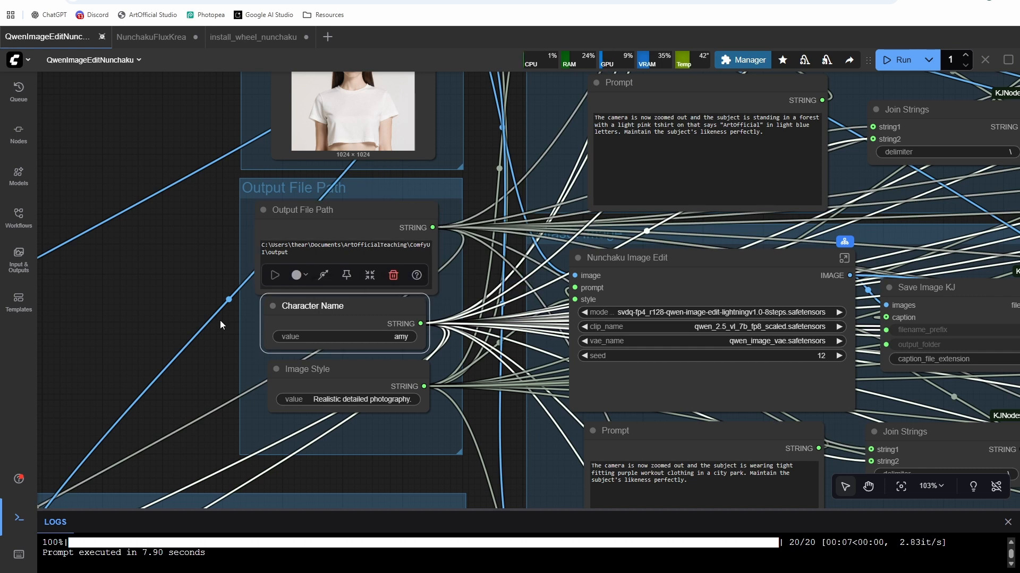
scroll("up", 3)
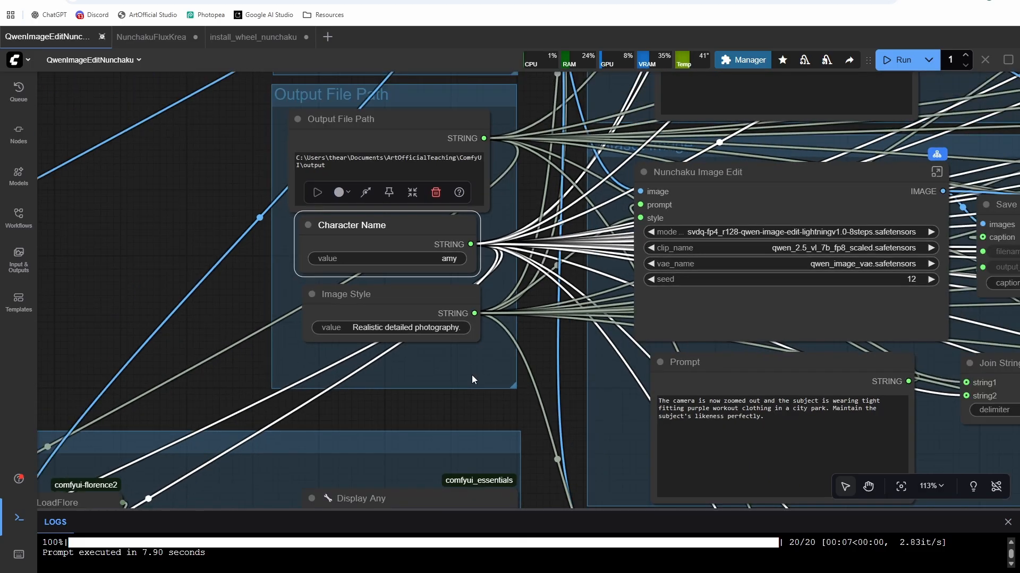
Zoom across the workflow to look over the Dataset Image groups as the amy run completes.
scroll("down", 3)
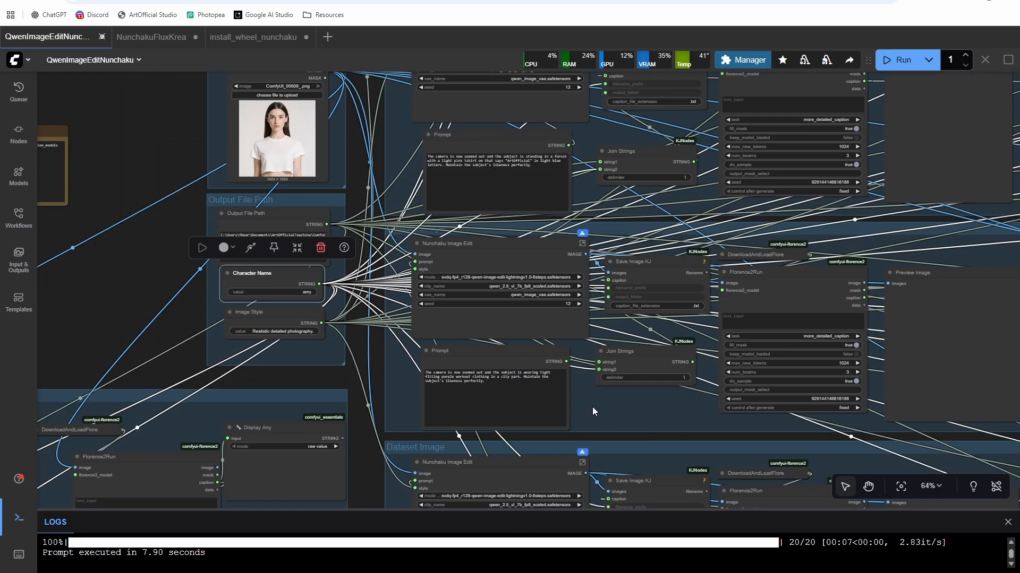
scroll("down", 3)
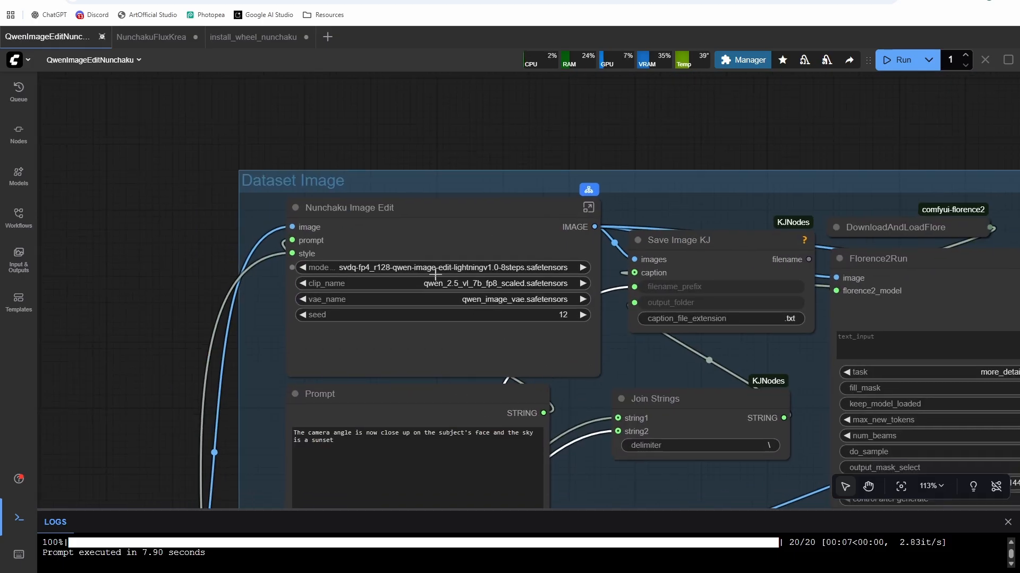
scroll("down", 3)
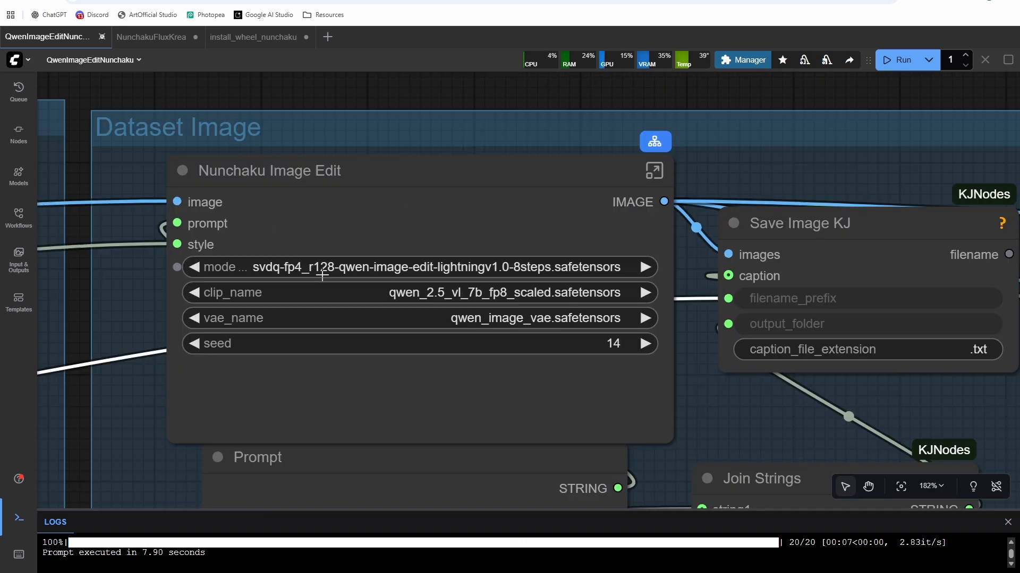
mouse_move(410, 261)
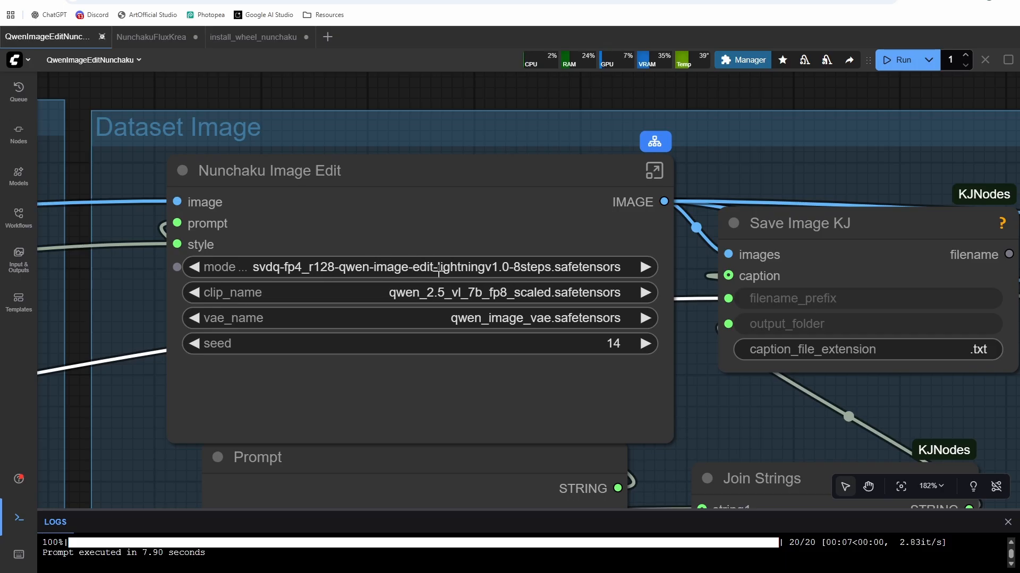
scroll("down", 3)
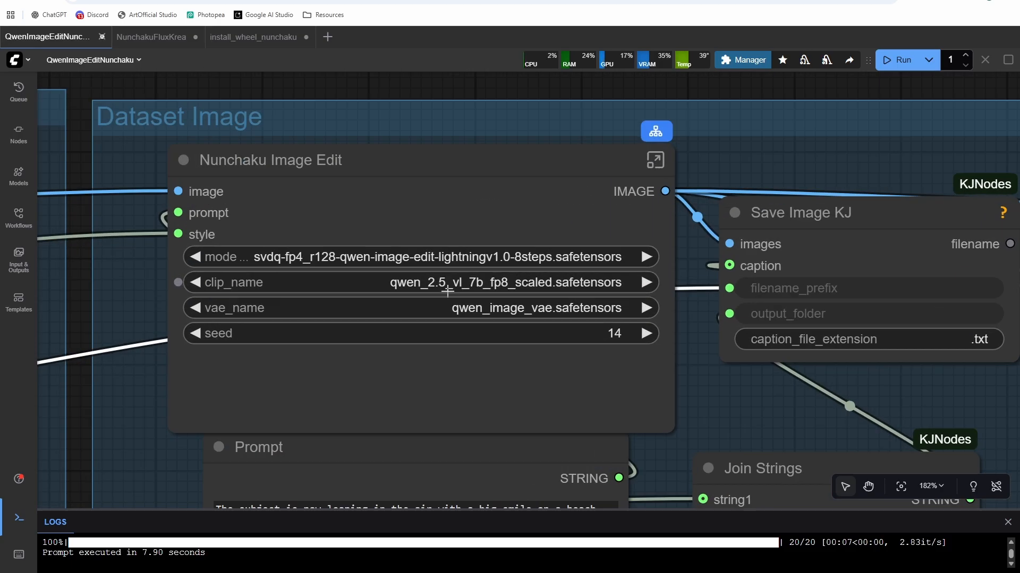
scroll("down", 3)
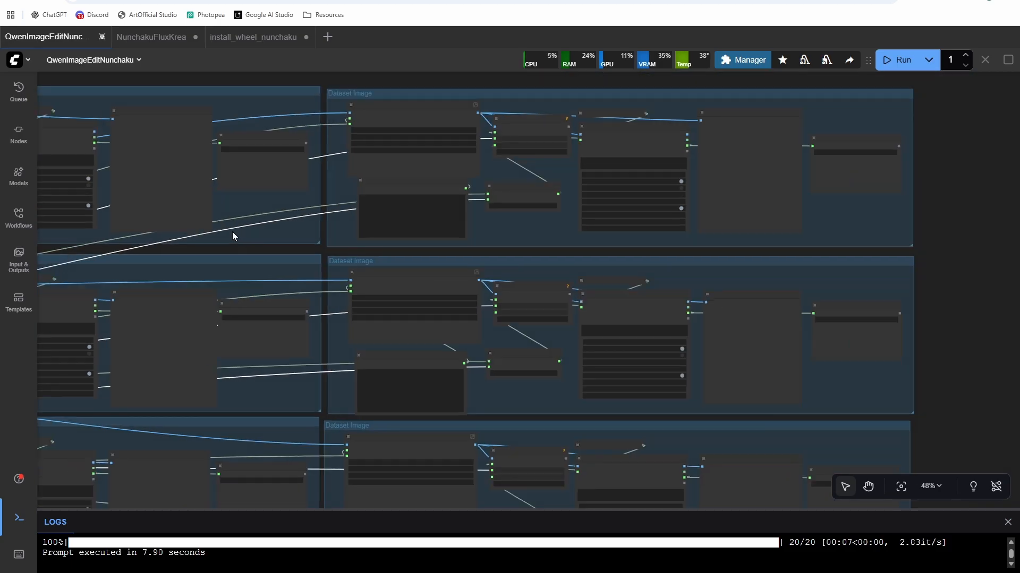
scroll("up", 3)
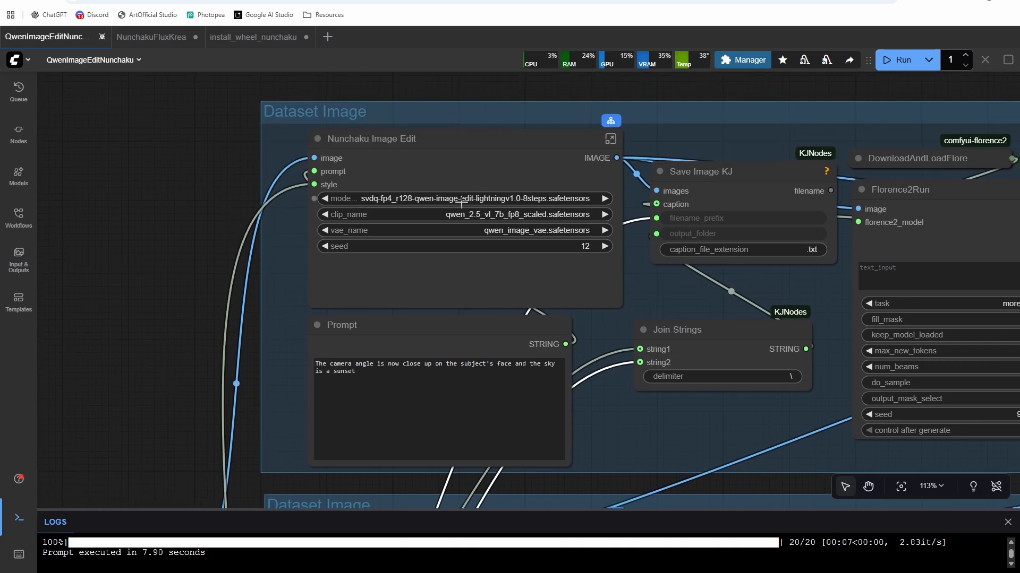
mouse_move(583, 335)
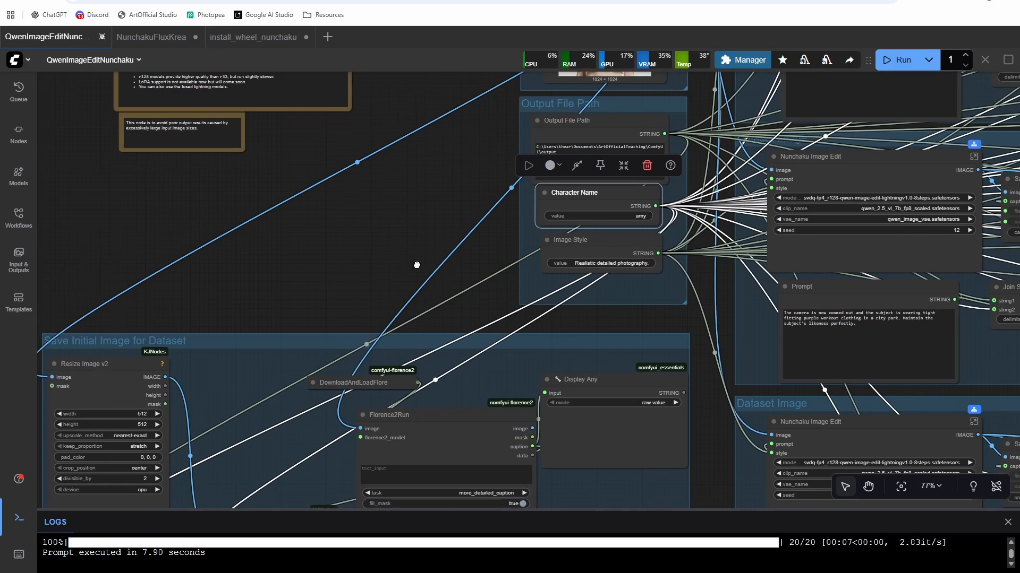
scroll("down", 3)
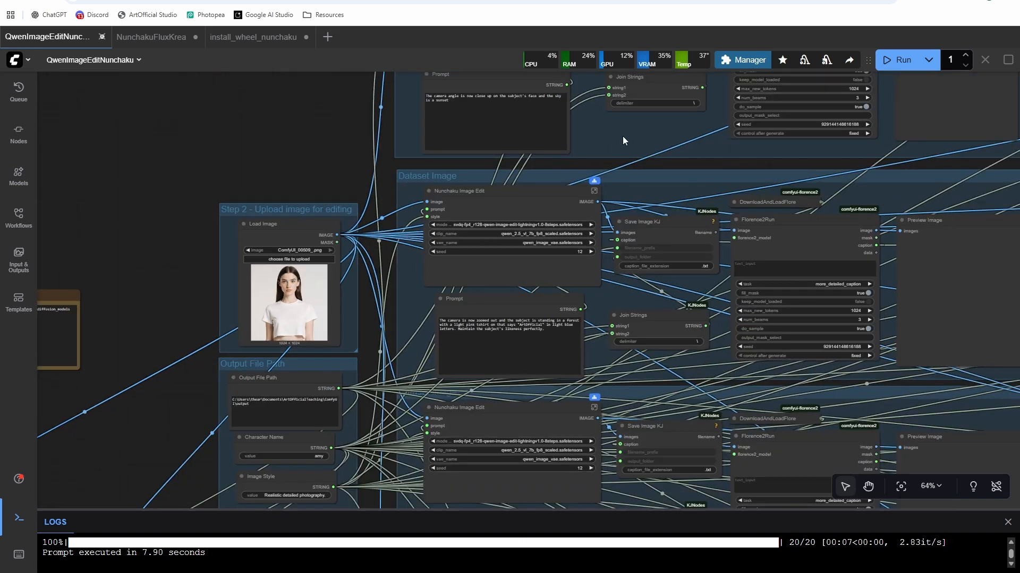
scroll("down", 3)
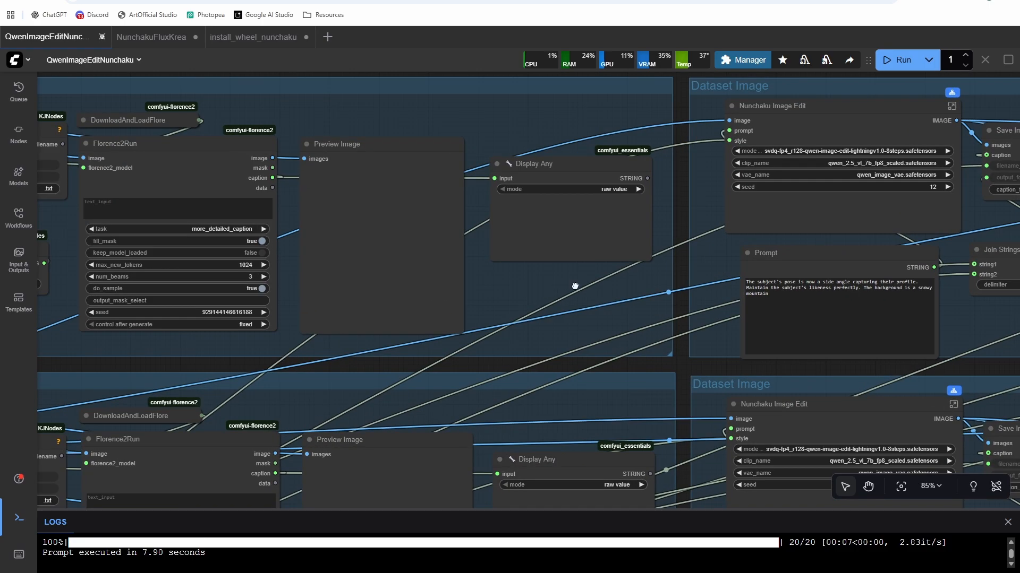
scroll("down", 3)
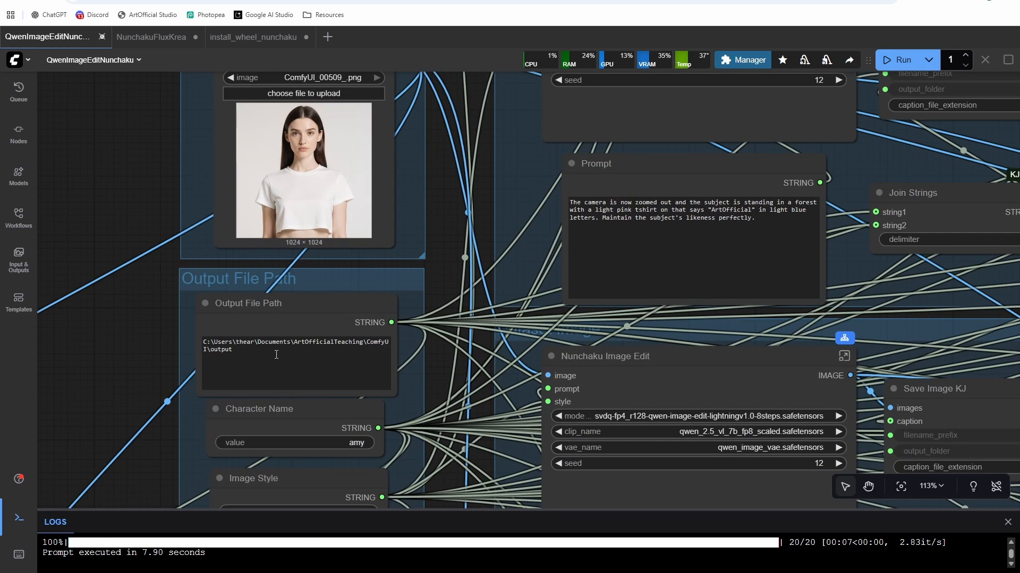
scroll("down", 3)
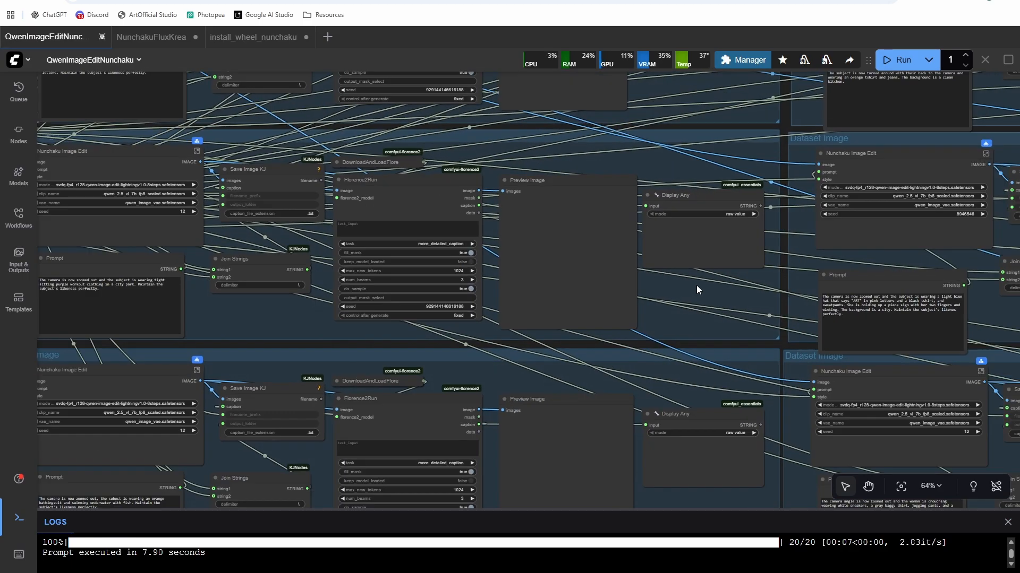
scroll("down", 3)
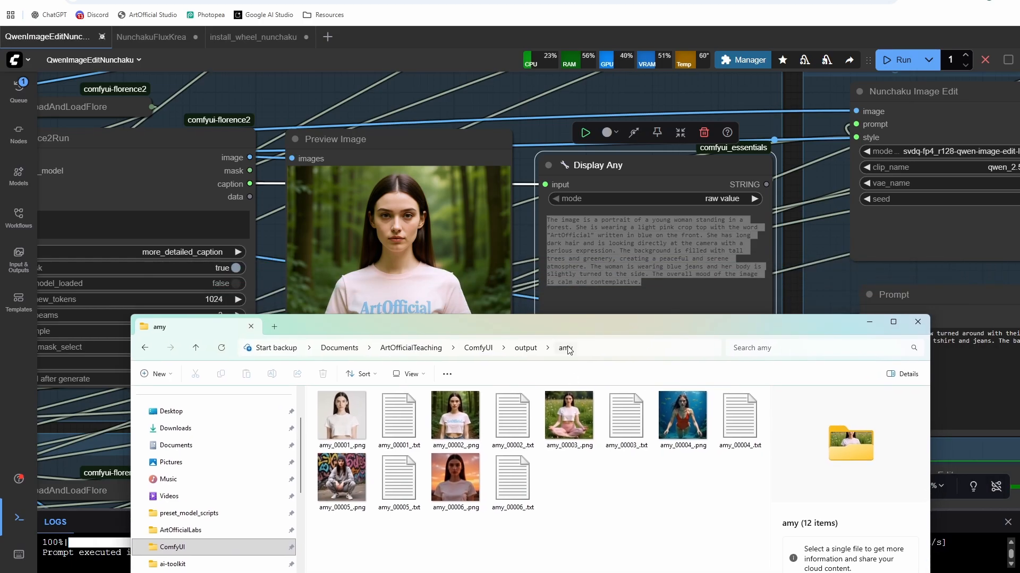
Open amy_00002_.txt to read the forest portrait's caption.
left_click(512, 420)
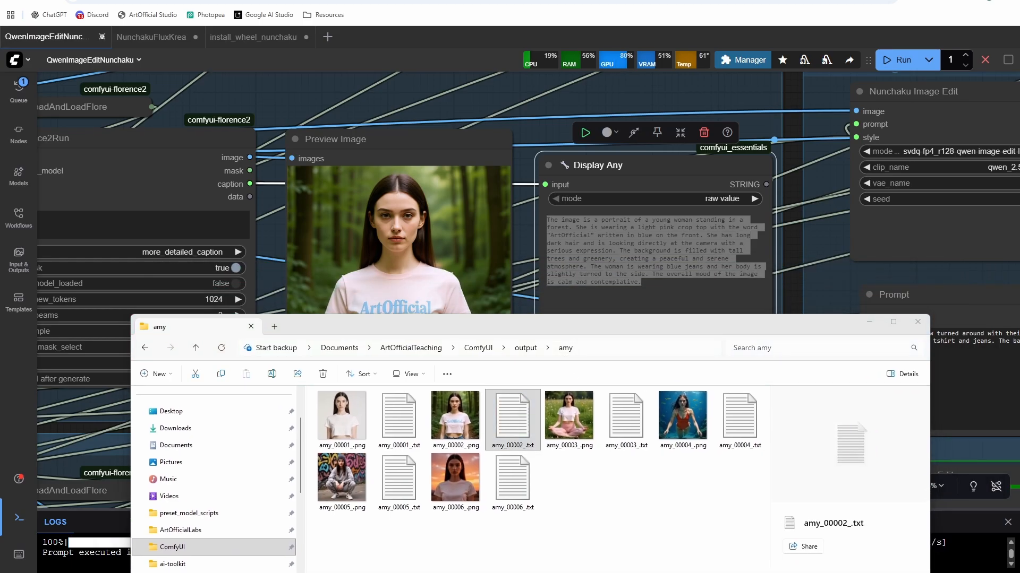
double_click(512, 416)
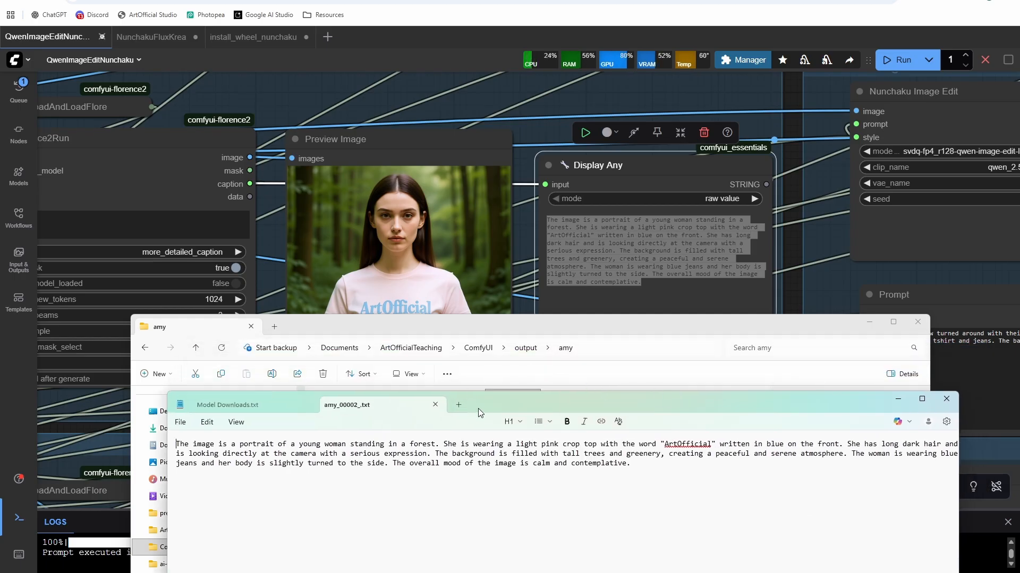
mouse_move(480, 408)
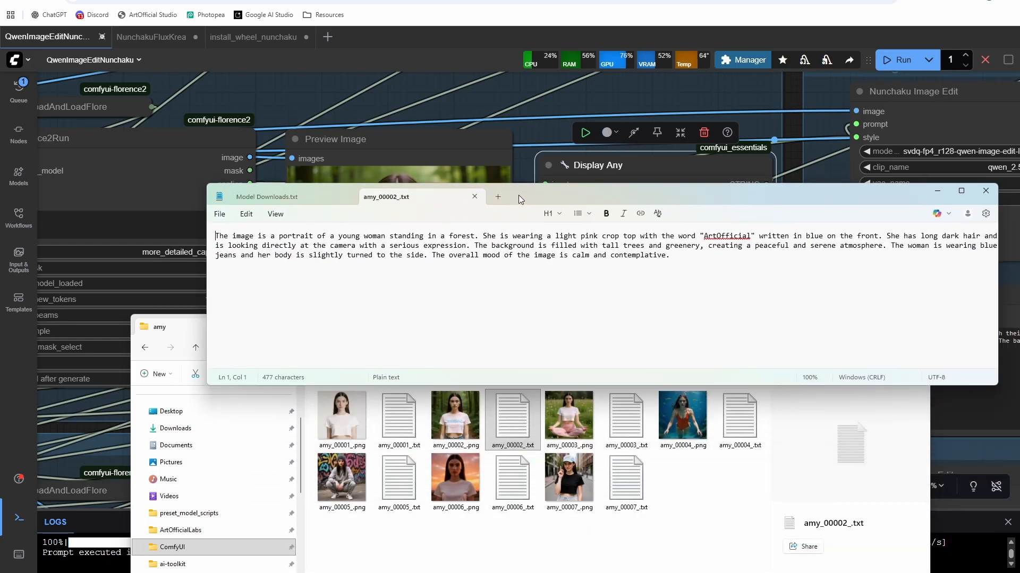
mouse_move(524, 201)
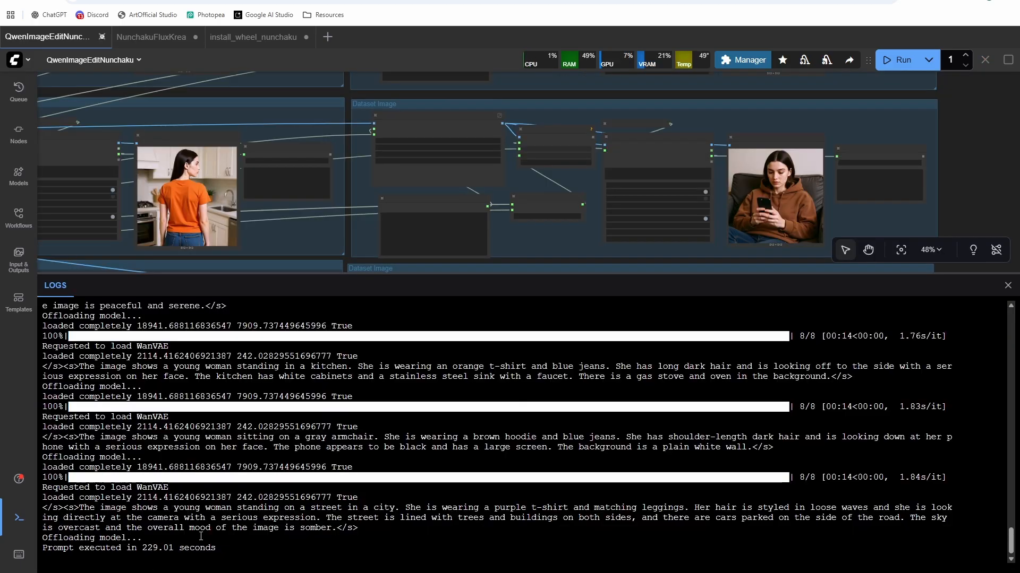
Hide the execution log and review each group's 512×512 amy preview and caption.
left_click(18, 518)
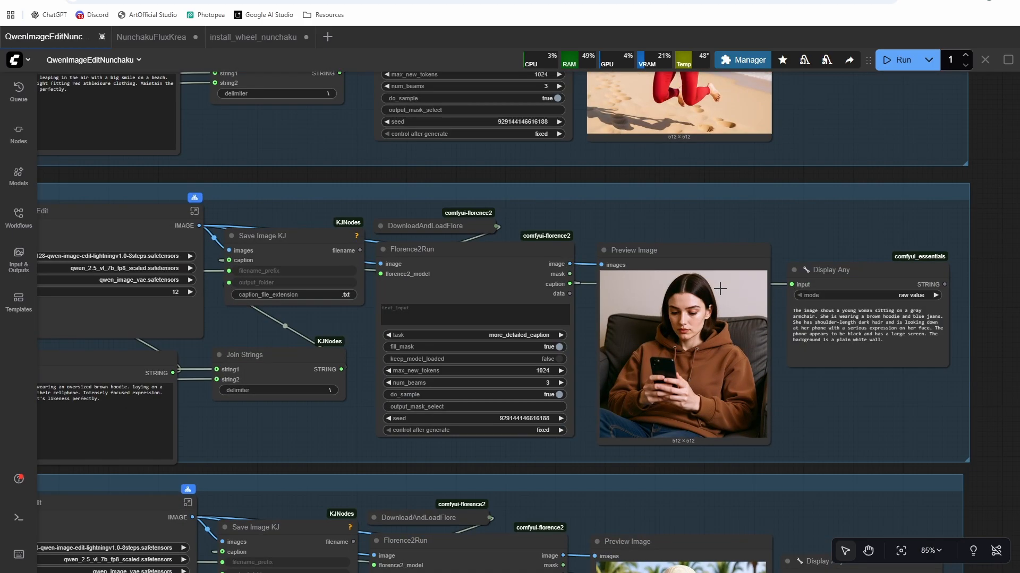
scroll("down", 3)
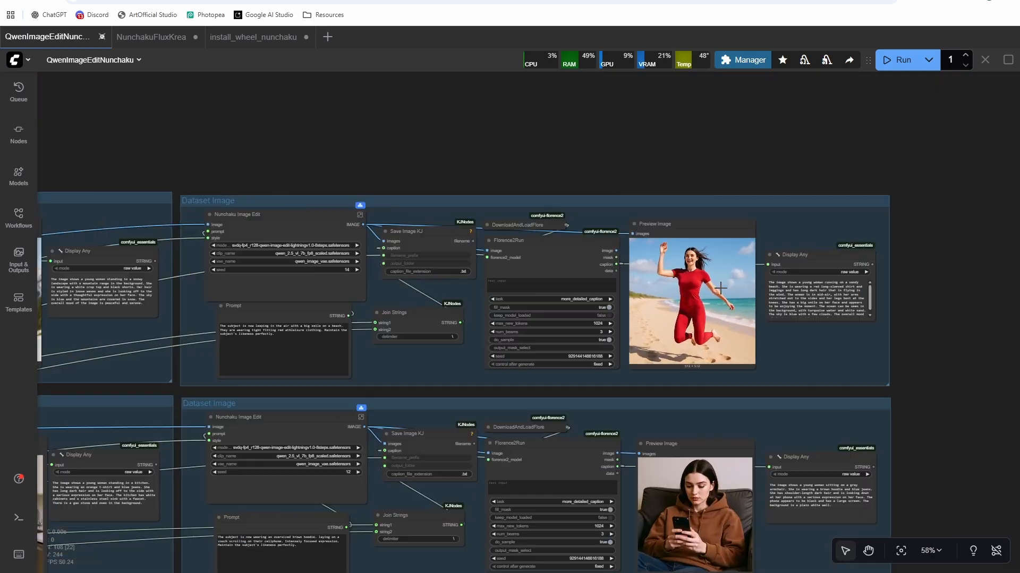
scroll("down", 3)
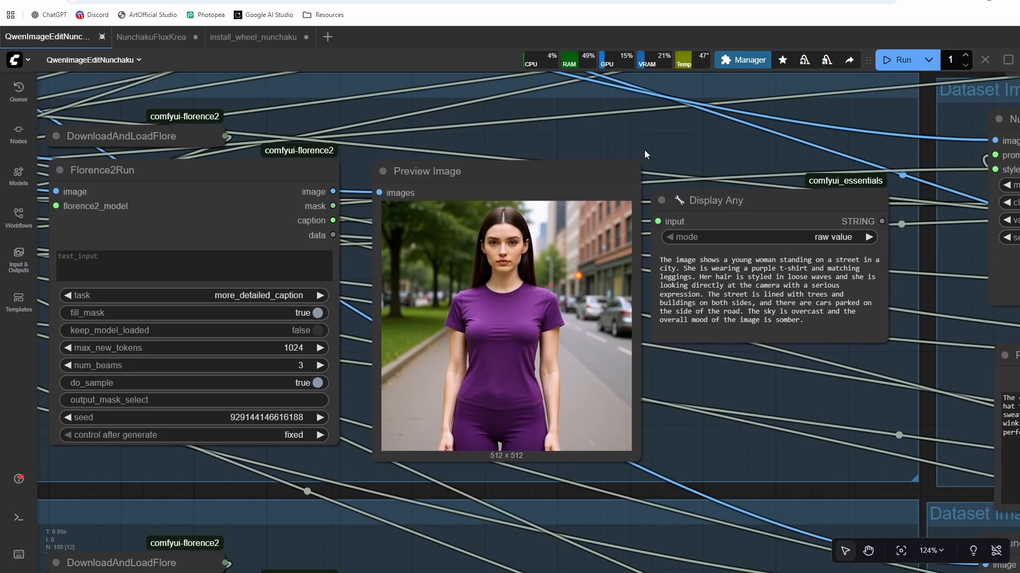
scroll("down", 3)
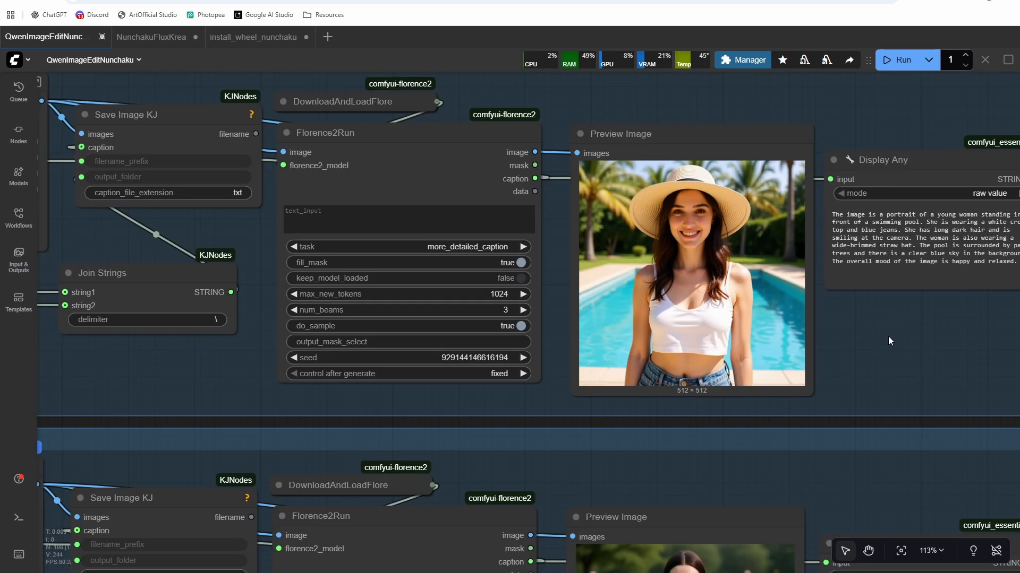
scroll("down", 3)
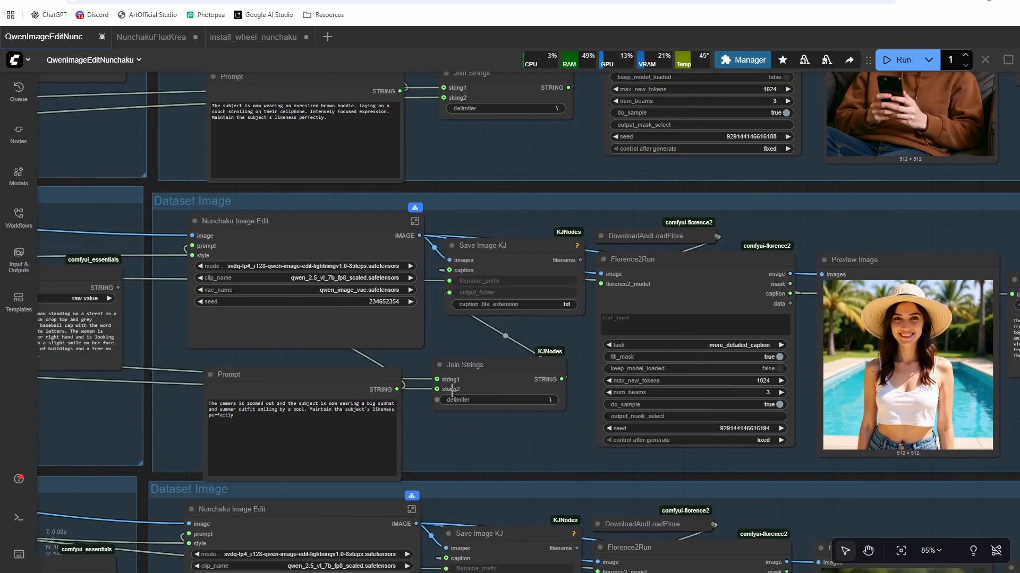
scroll("down", 3)
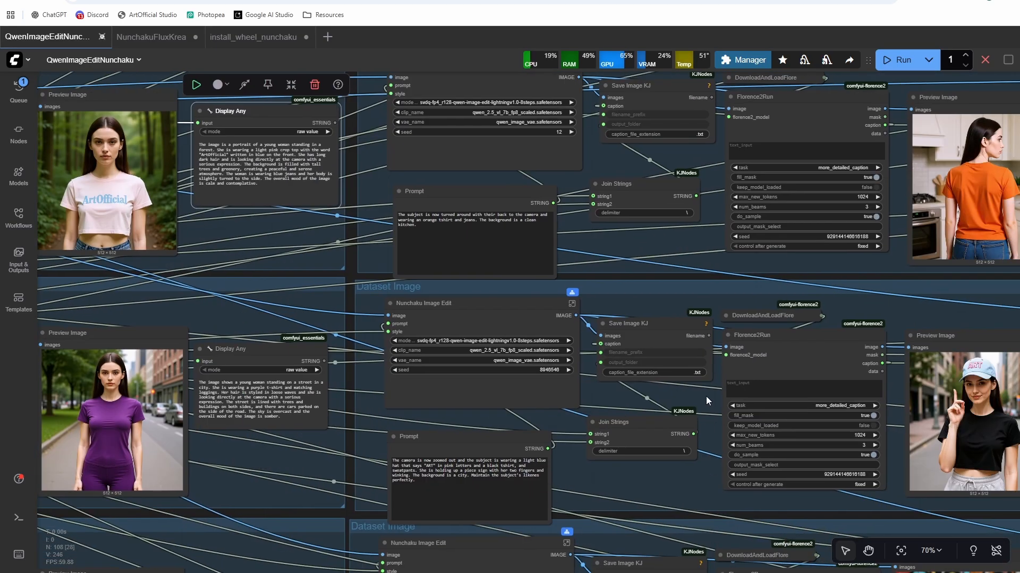
scroll("down", 3)
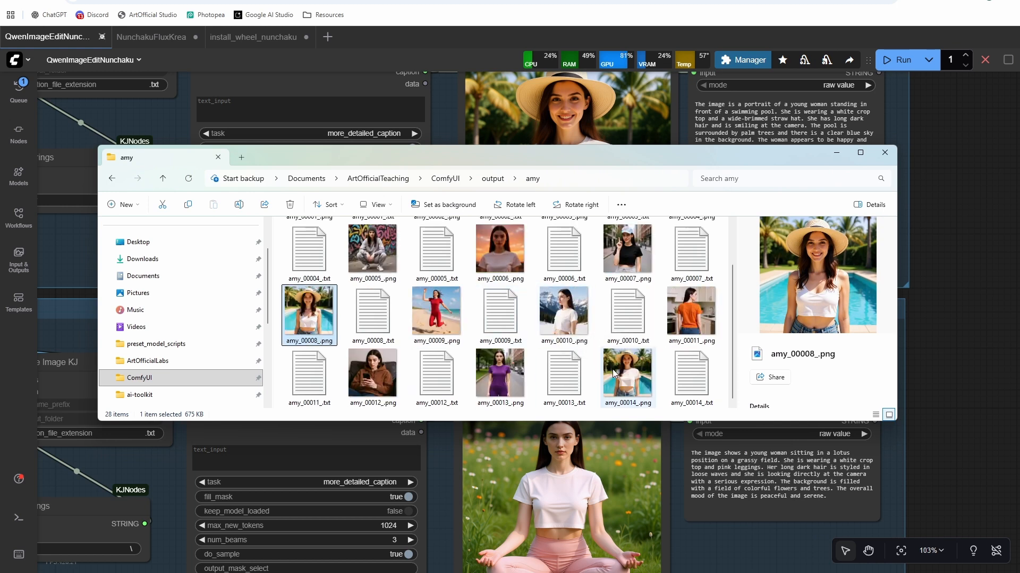
Delete the duplicate amy_00008_ image, view the amy_00015_ beach shot, and close Explorer.
scroll("up", 3)
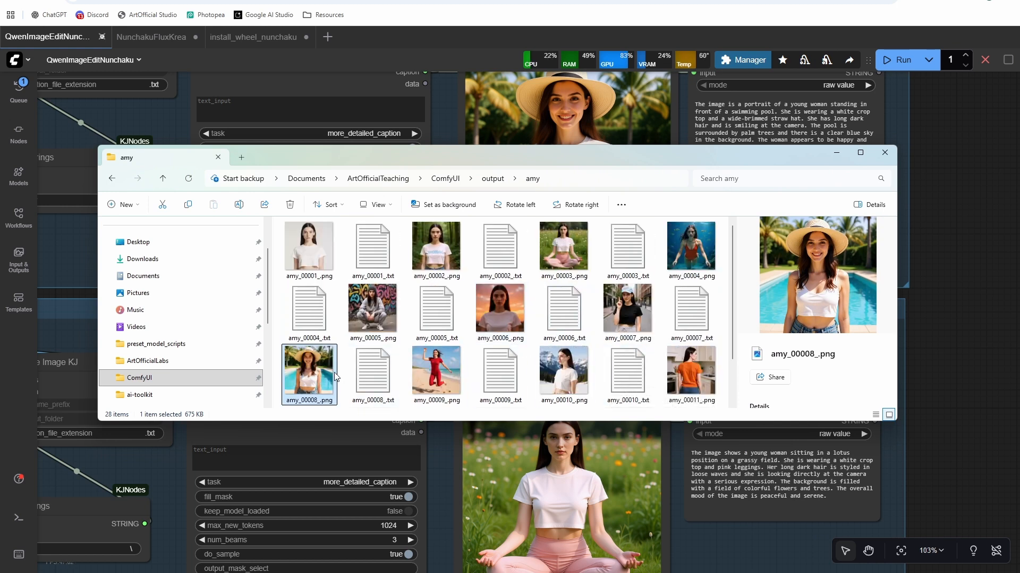
left_click(289, 204)
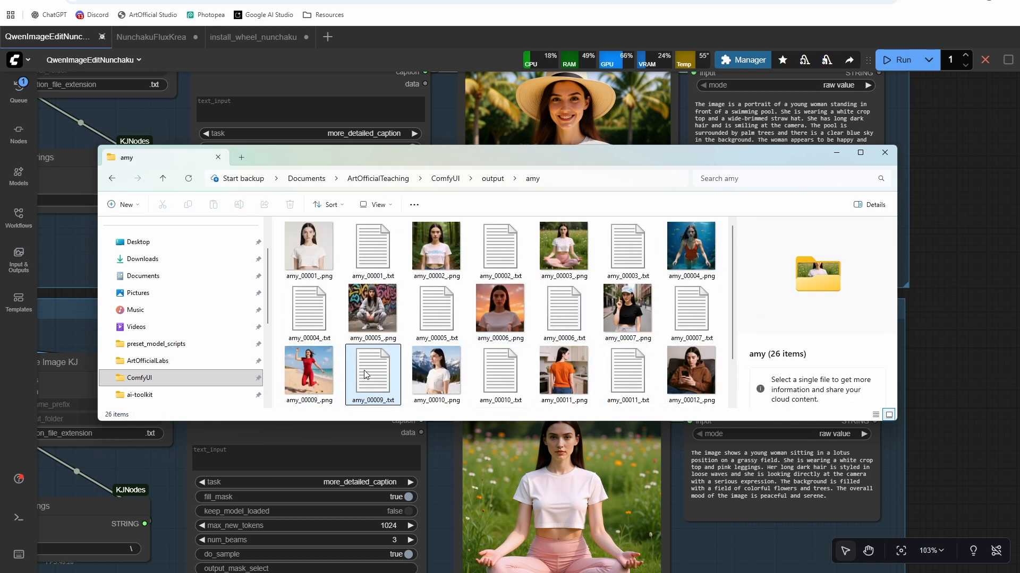
scroll("down", 3)
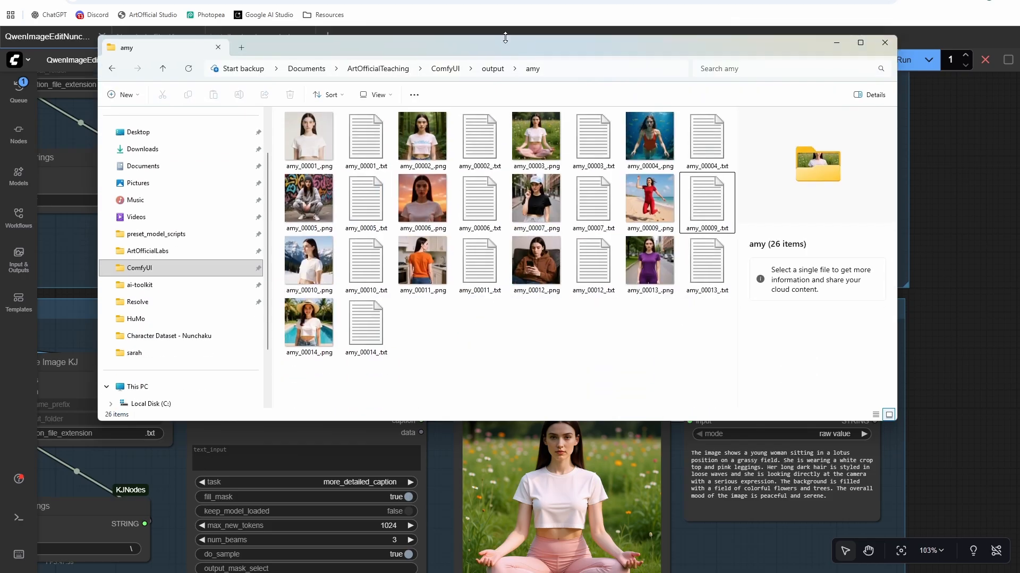
left_click(883, 43)
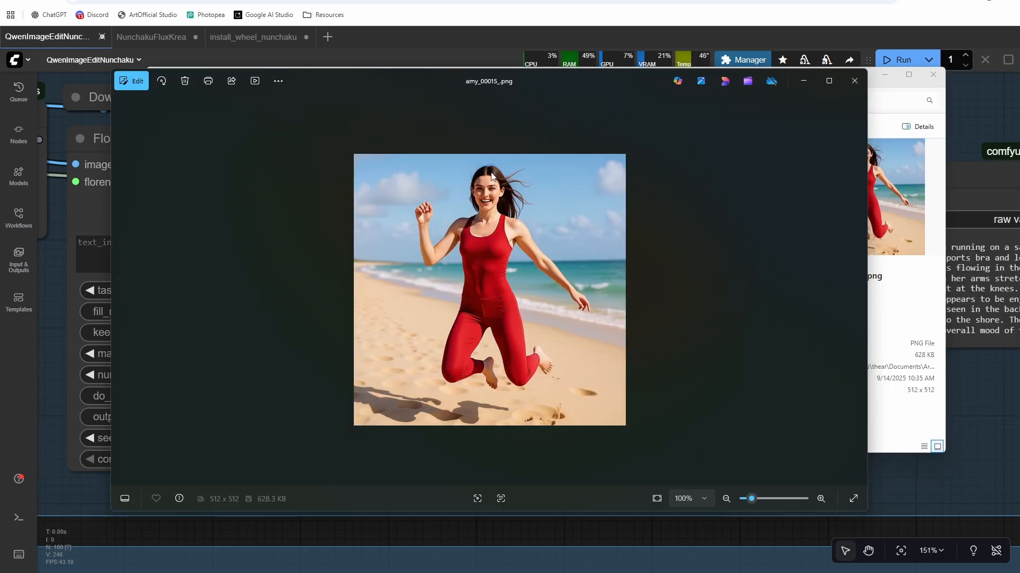
mouse_move(709, 175)
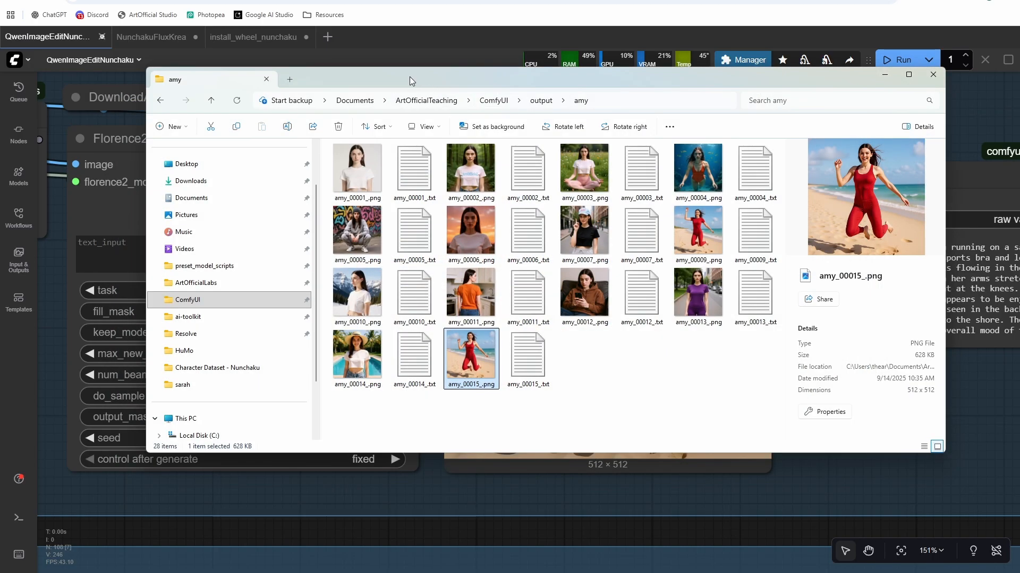
left_click(932, 75)
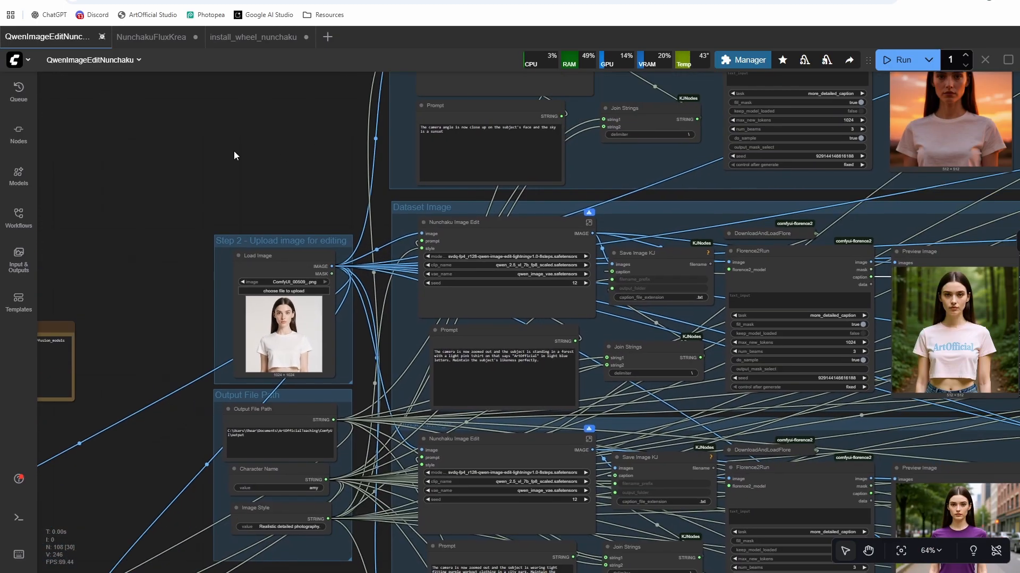
In the Flux Krea workflow, reword the prompt to a striped white t-shirt and generate.
left_click(152, 37)
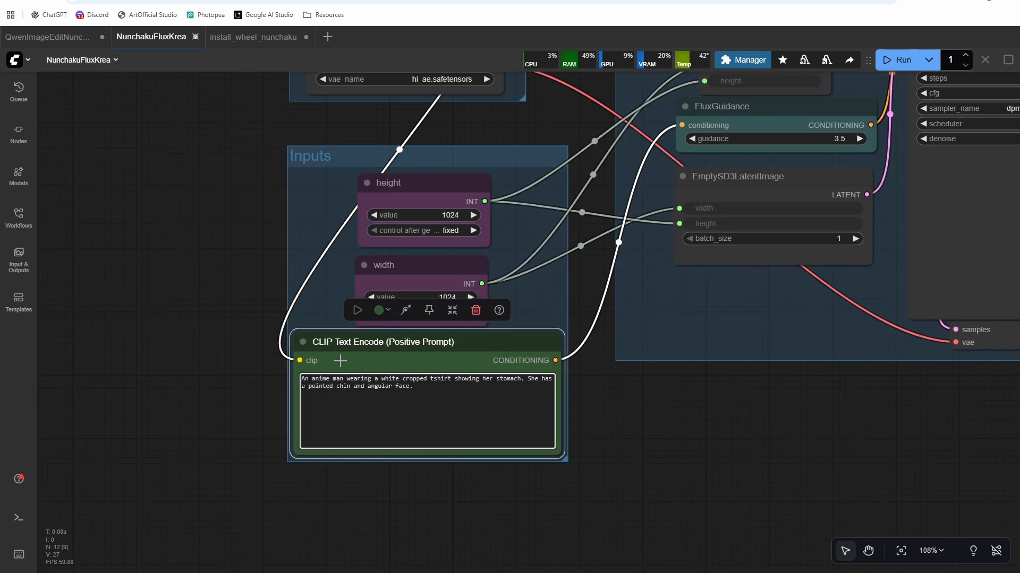
double_click(414, 378)
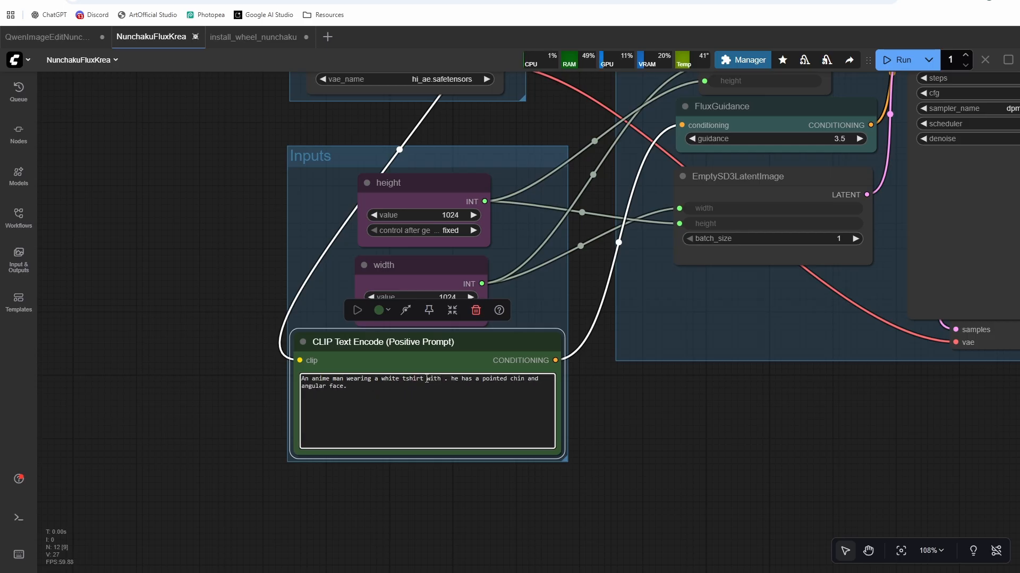
type("stripes on i")
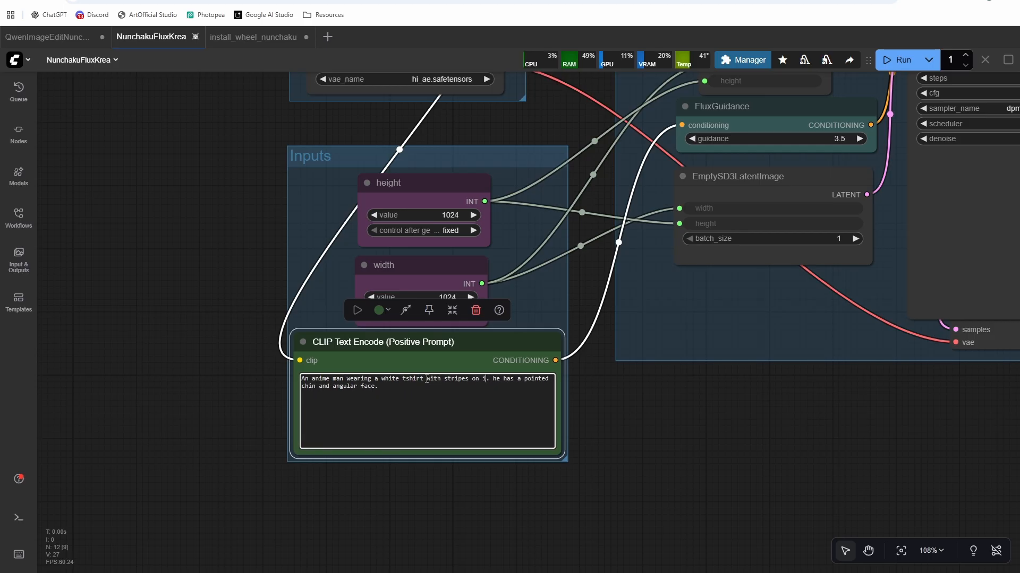
left_click(902, 60)
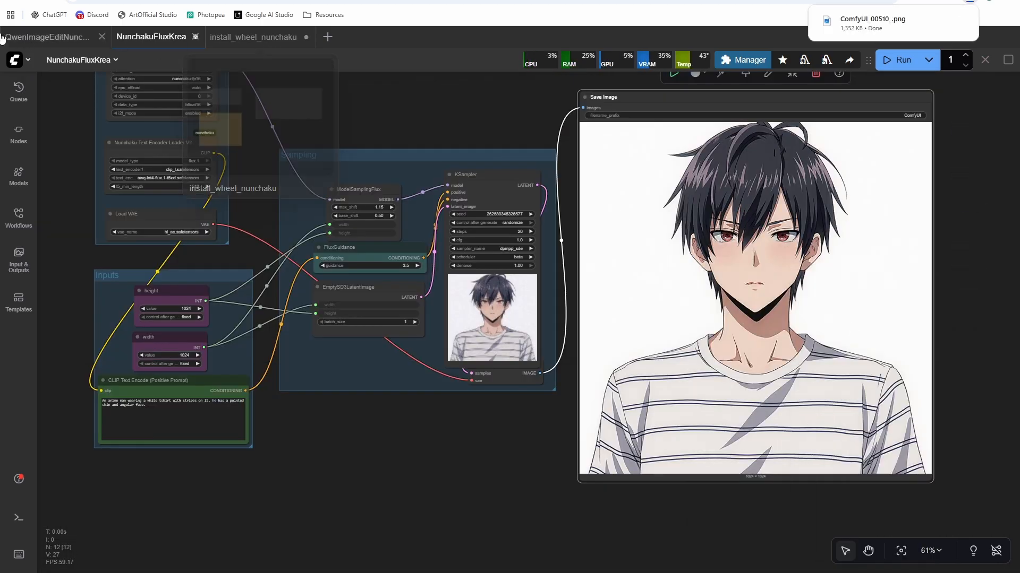
Set the Qwen edit workflow's Image Style to 'An anime image.' and start the run.
left_click(46, 37)
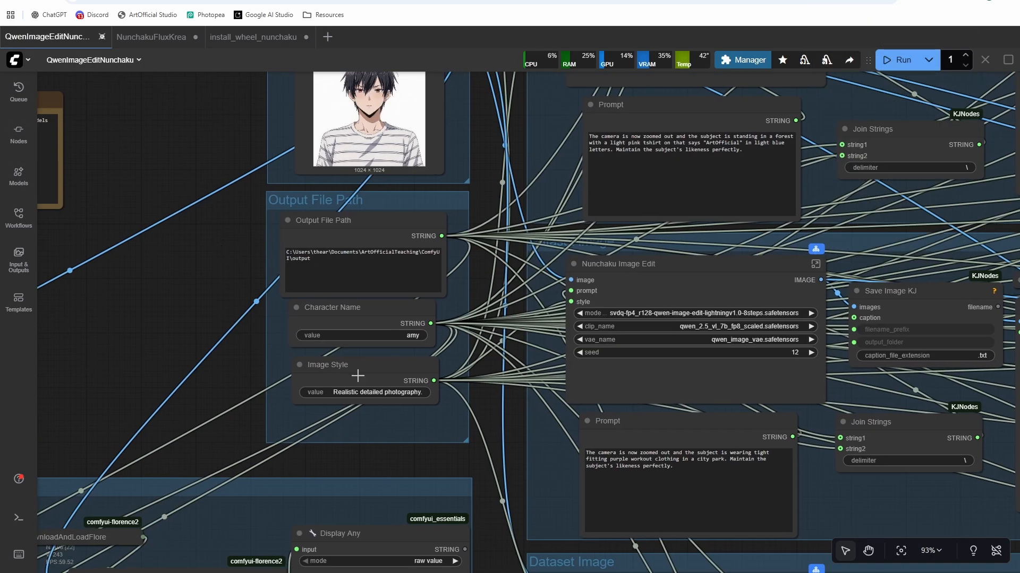
double_click(364, 392)
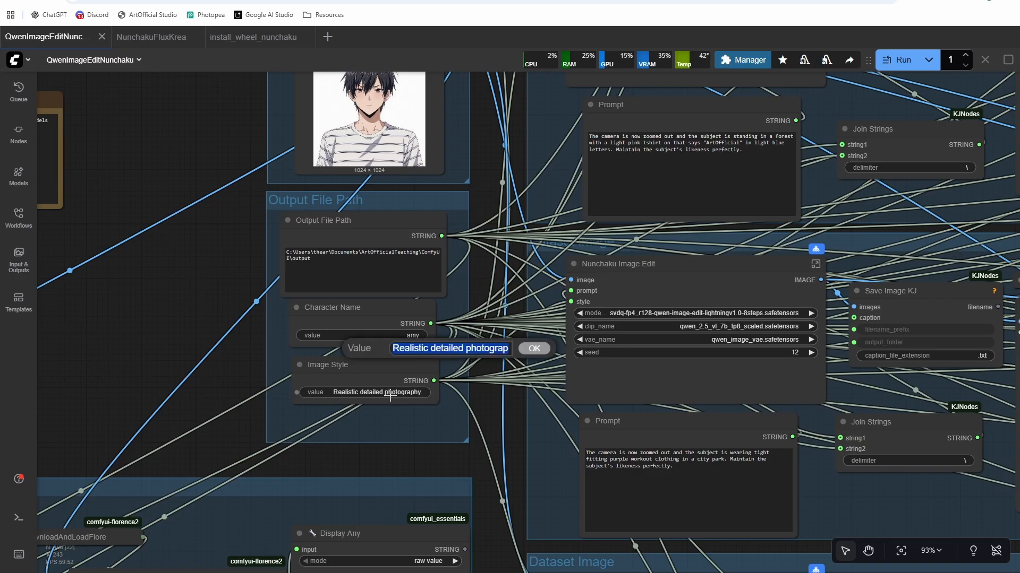
type("An anime image.")
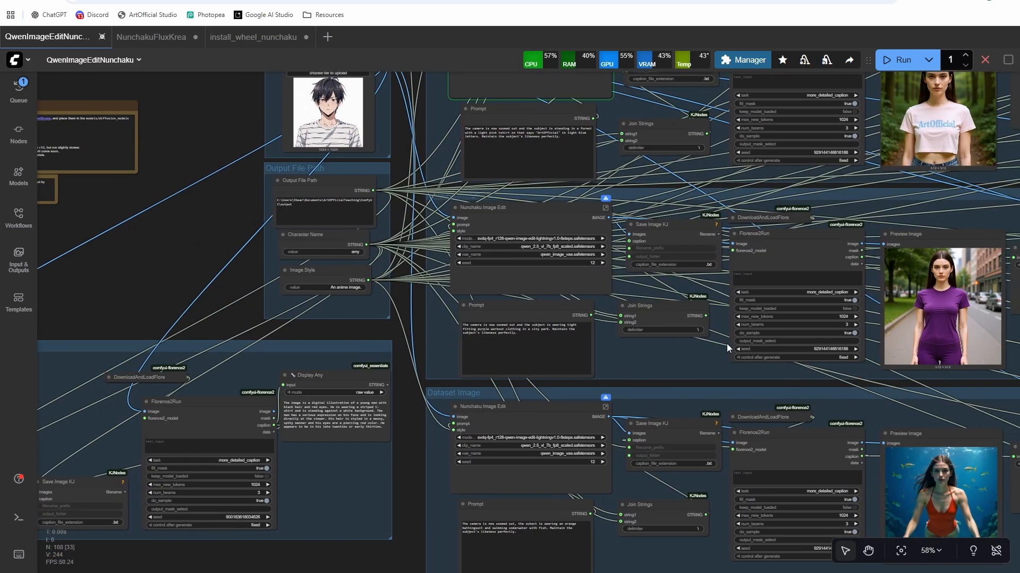
scroll("up", 3)
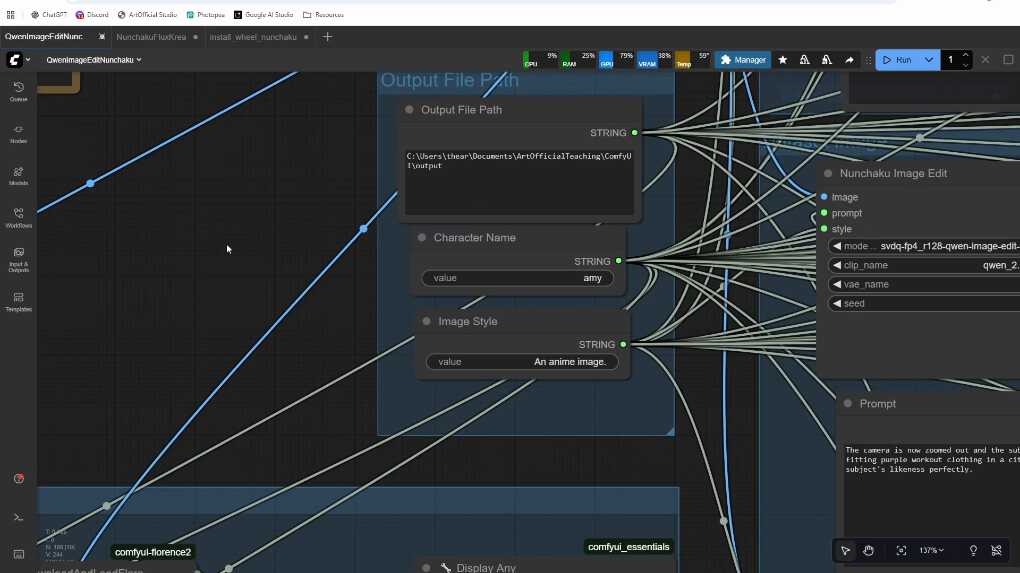
double_click(591, 278)
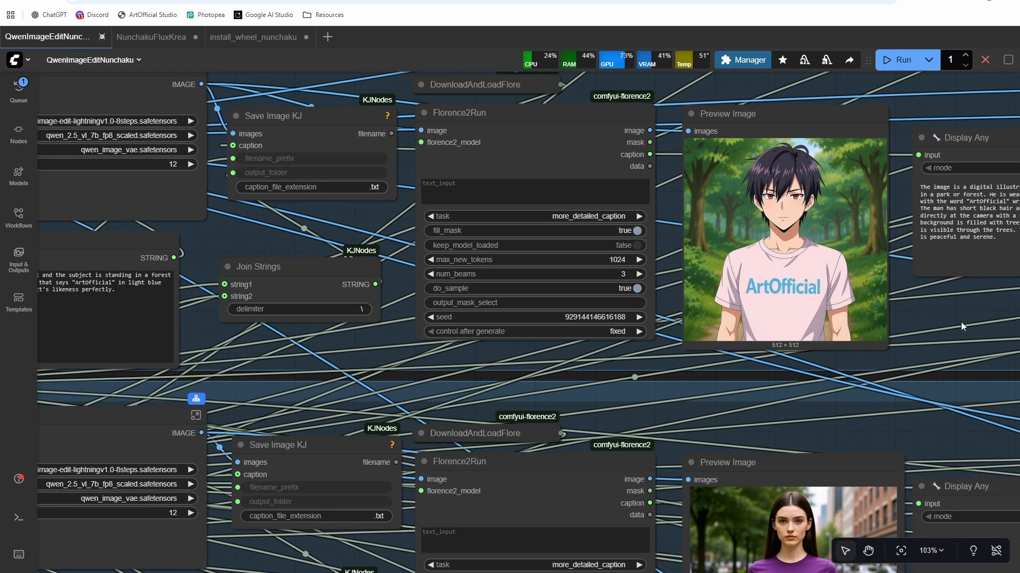
Scroll through the Dataset Image groups reviewing each anime brad preview and caption.
scroll("down", 3)
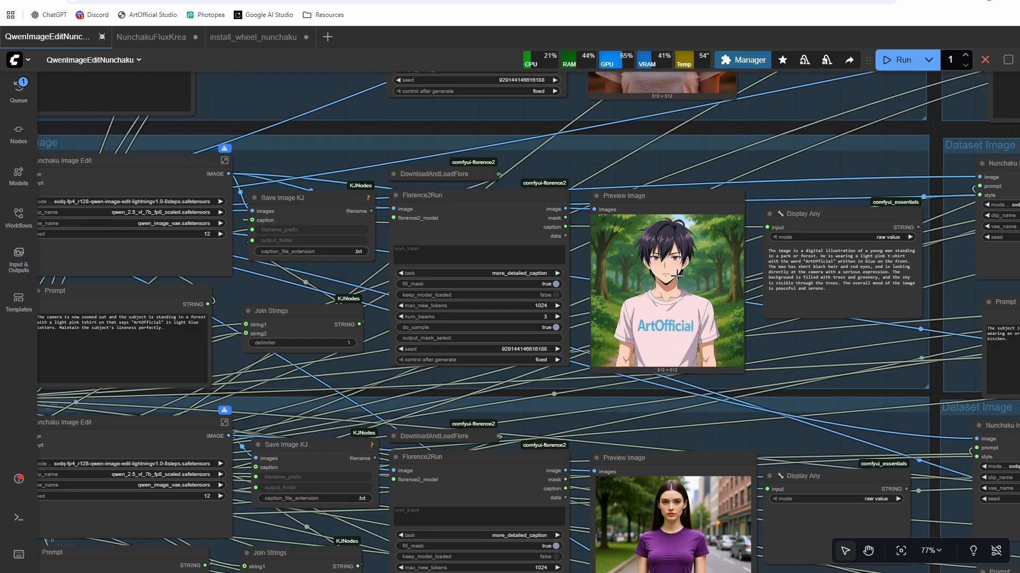
scroll("down", 3)
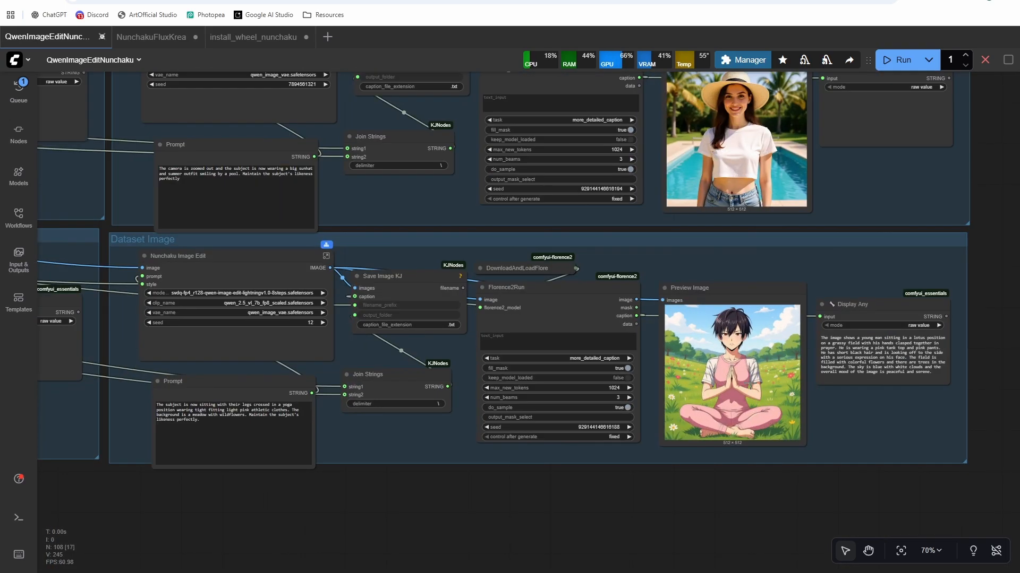
scroll("up", 3)
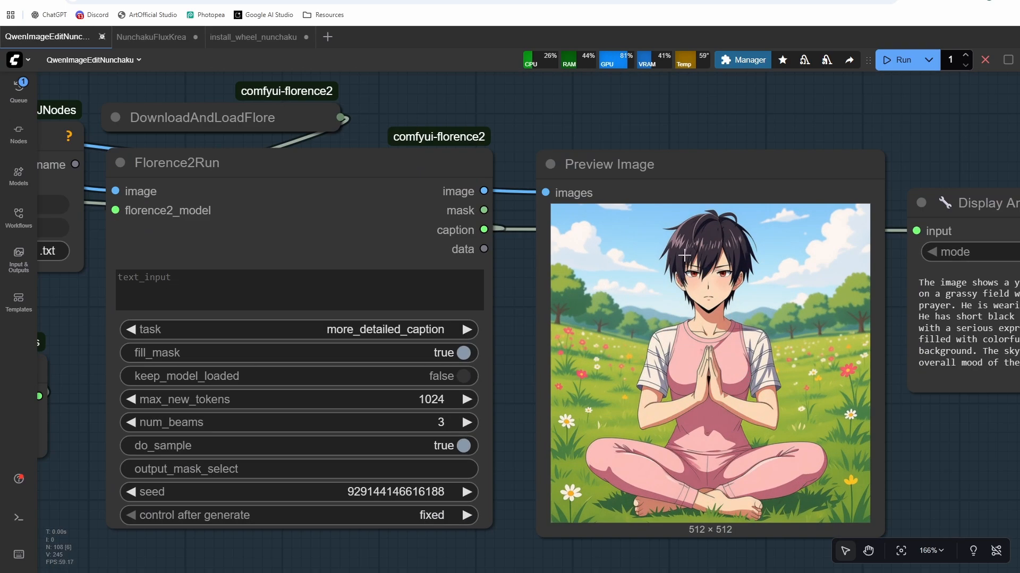
scroll("down", 3)
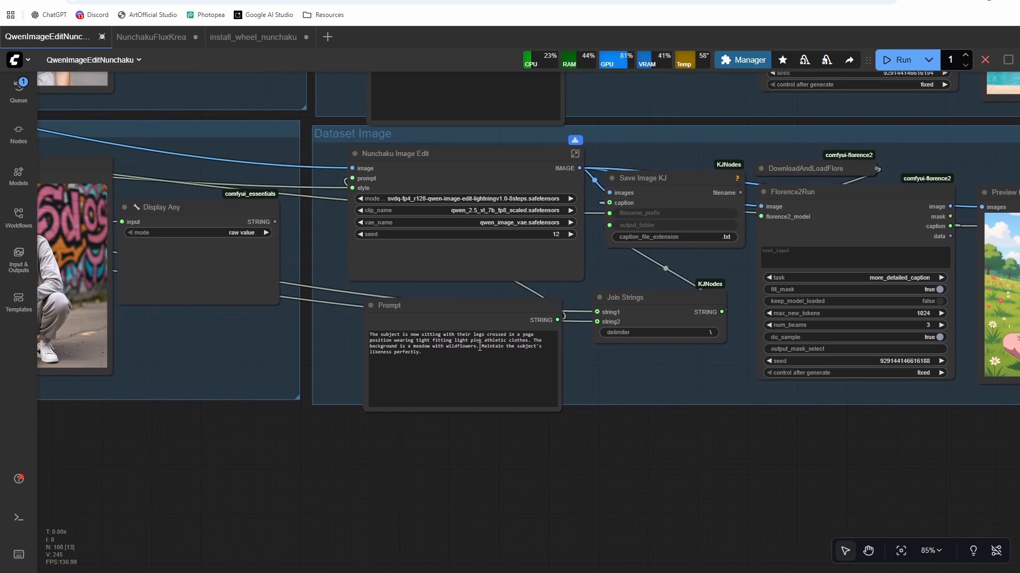
scroll("down", 3)
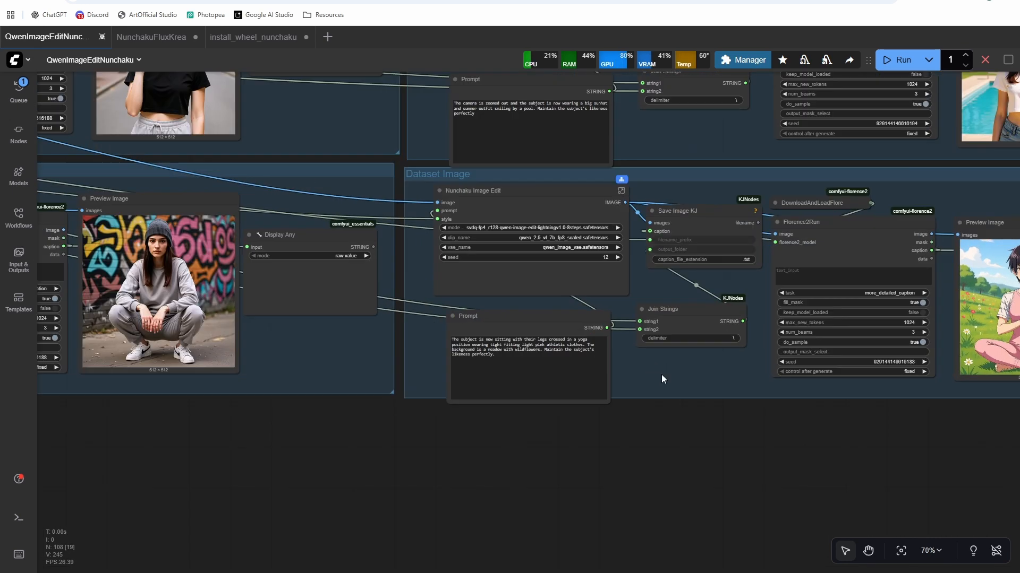
scroll("up", 3)
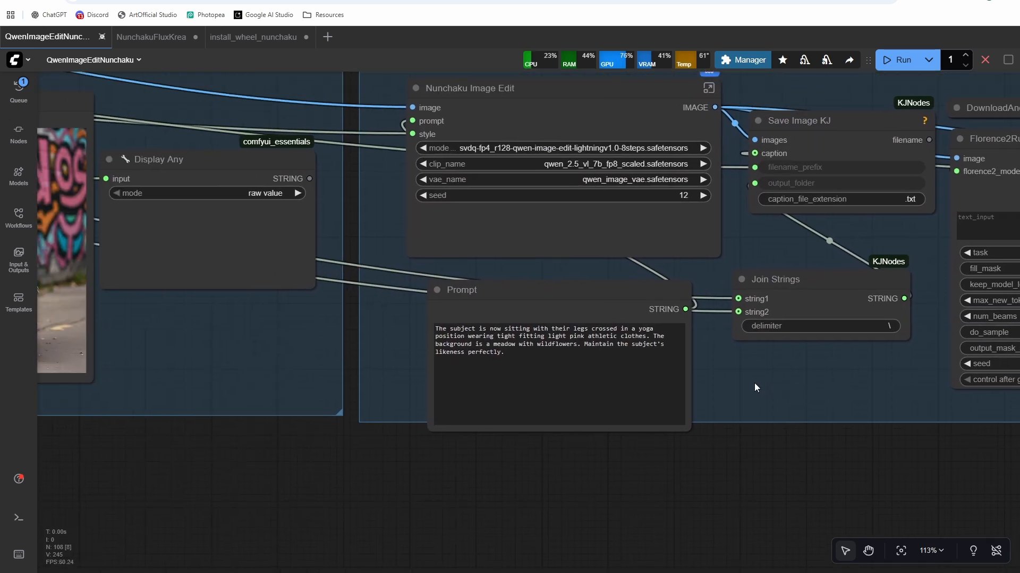
scroll("down", 3)
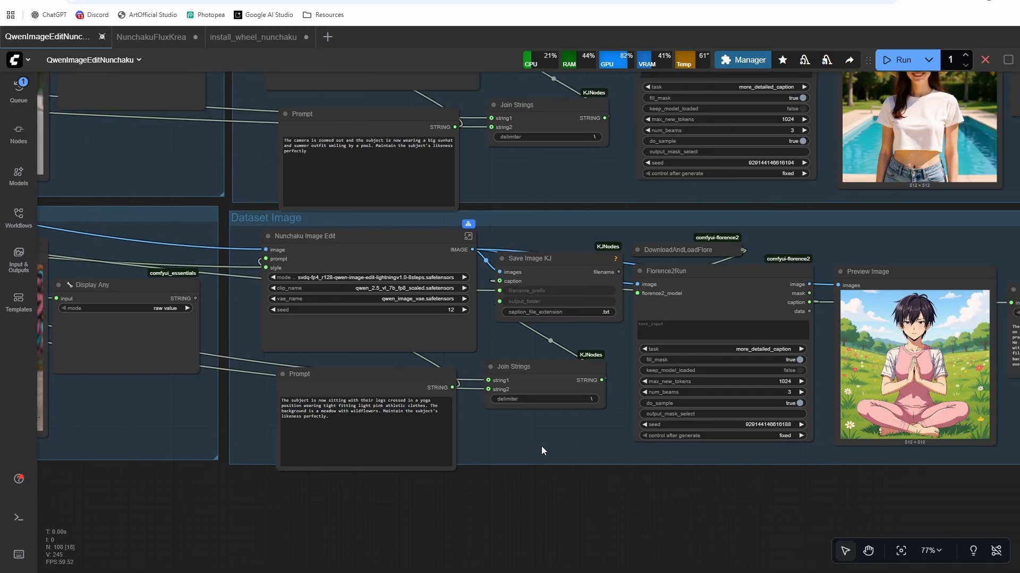
scroll("down", 3)
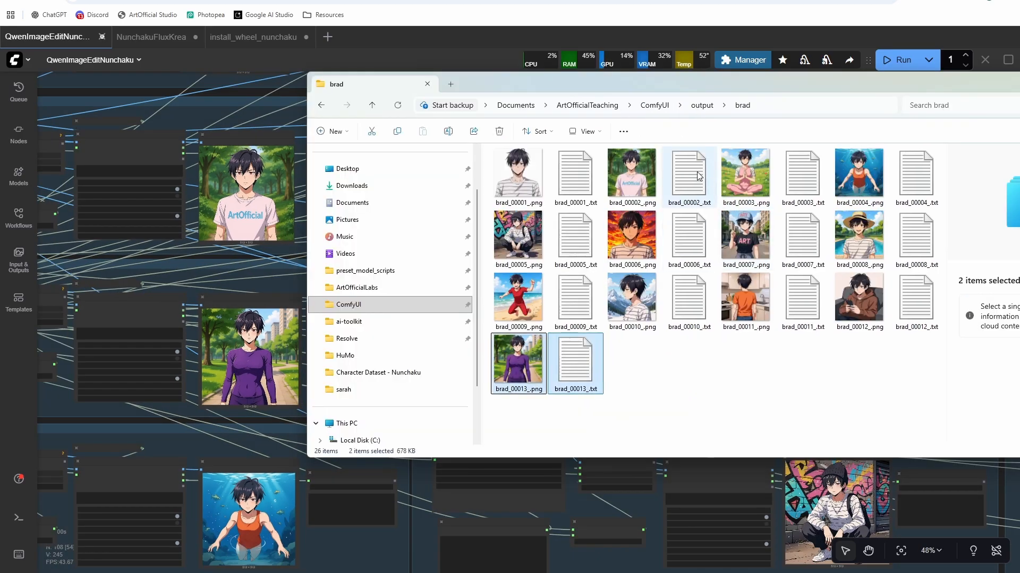
Delete the brad_00003 yoga and brad_00013 purple-outfit image and caption pairs.
left_click(631, 174)
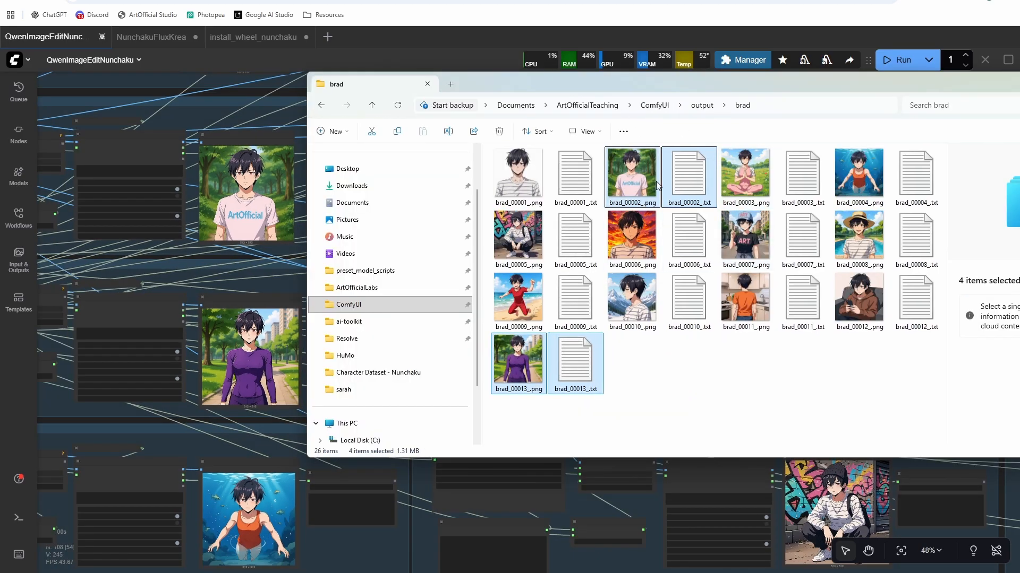
left_click(803, 176)
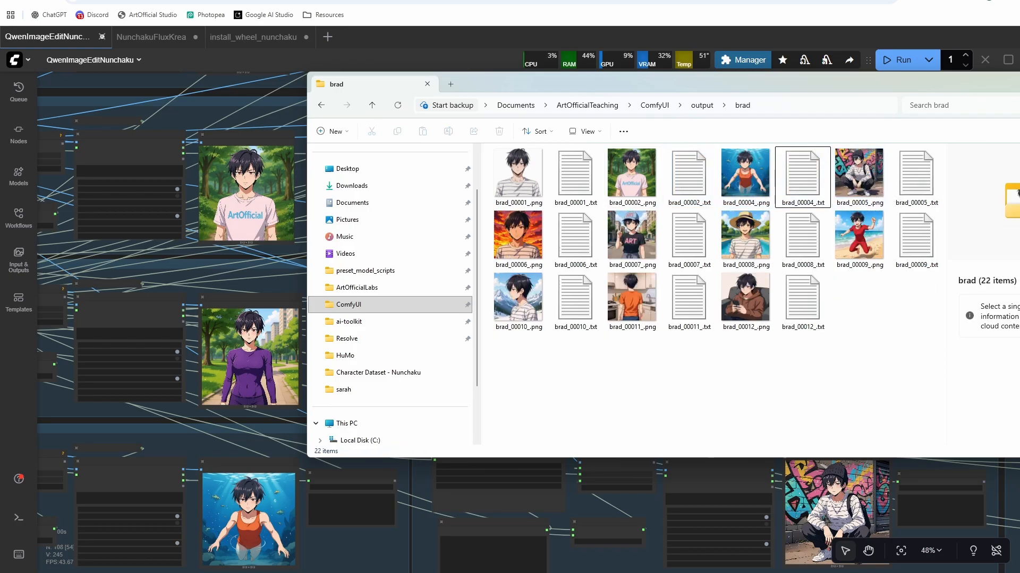
left_click(427, 84)
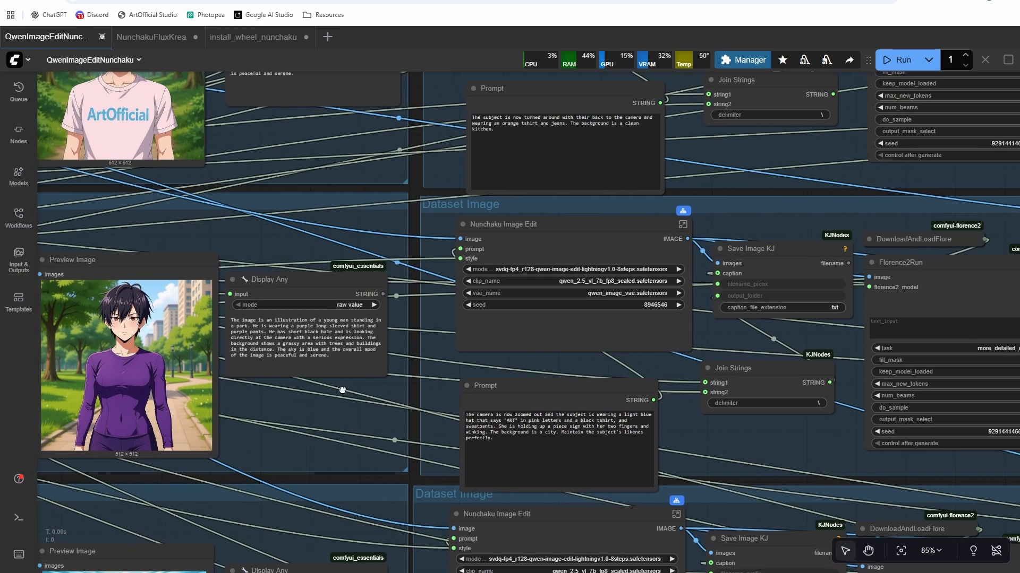
Remove 'tight fitting' from the yoga and purple workout prompts.
scroll("up", 3)
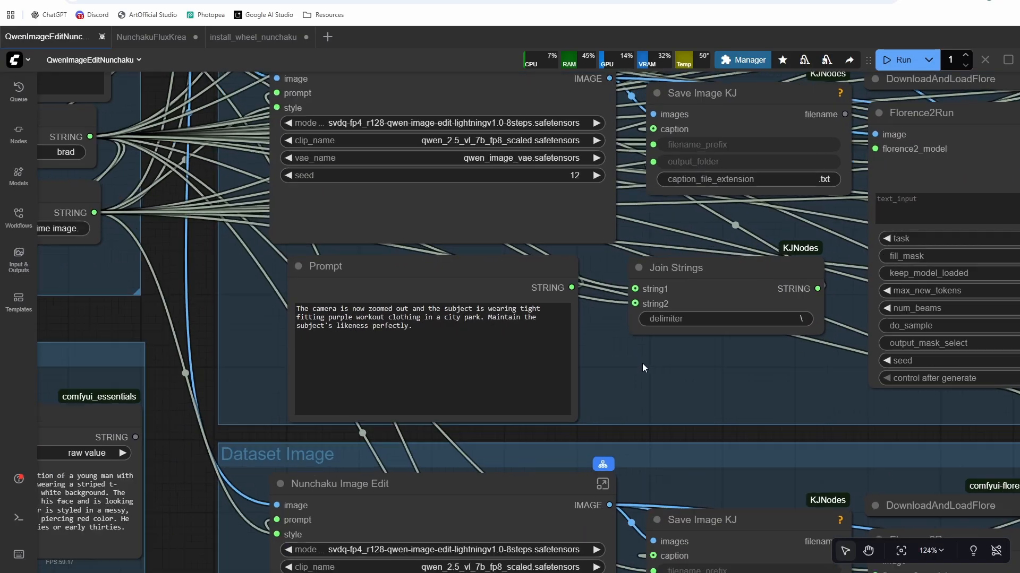
scroll("up", 3)
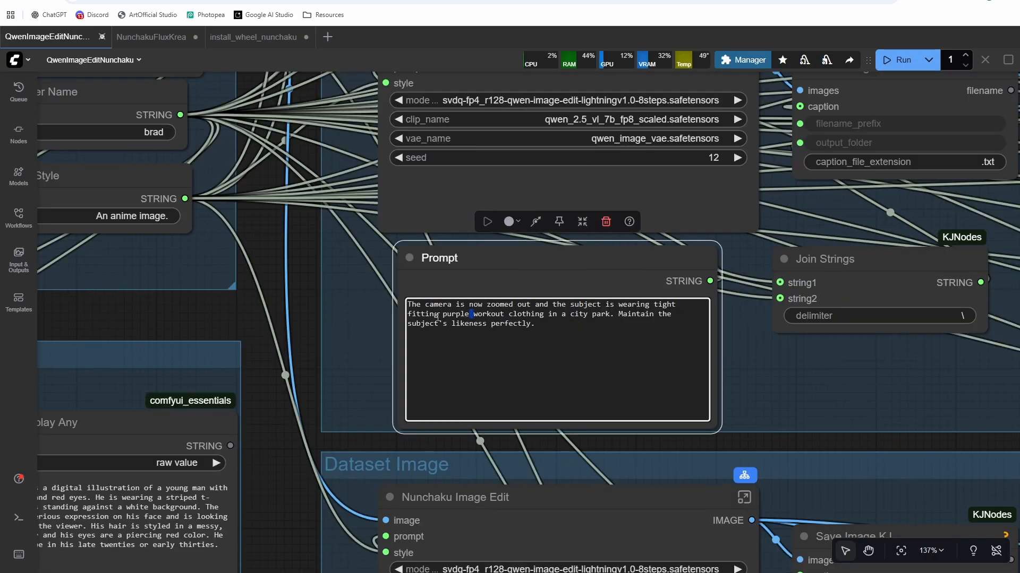
scroll("down", 3)
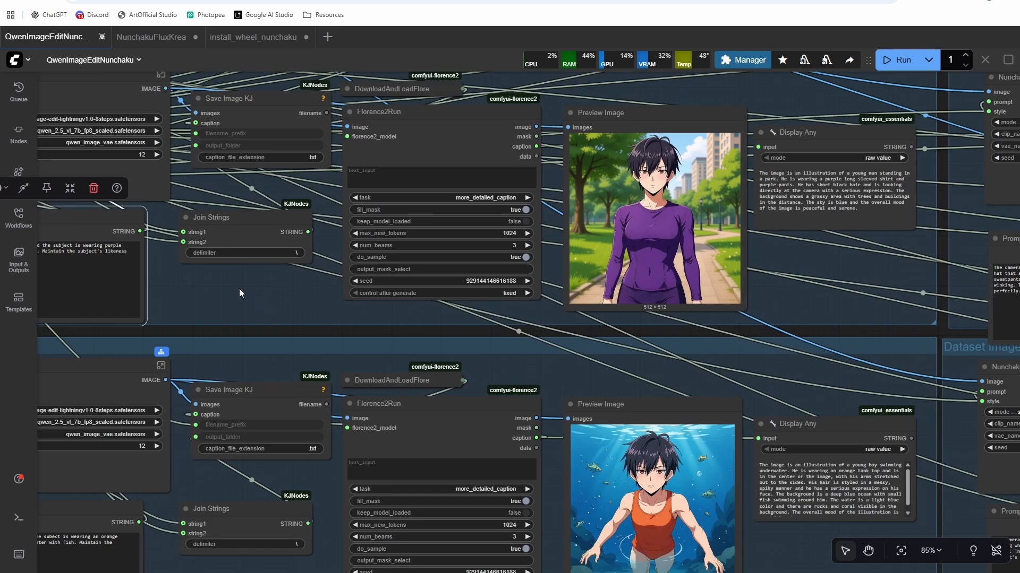
scroll("down", 3)
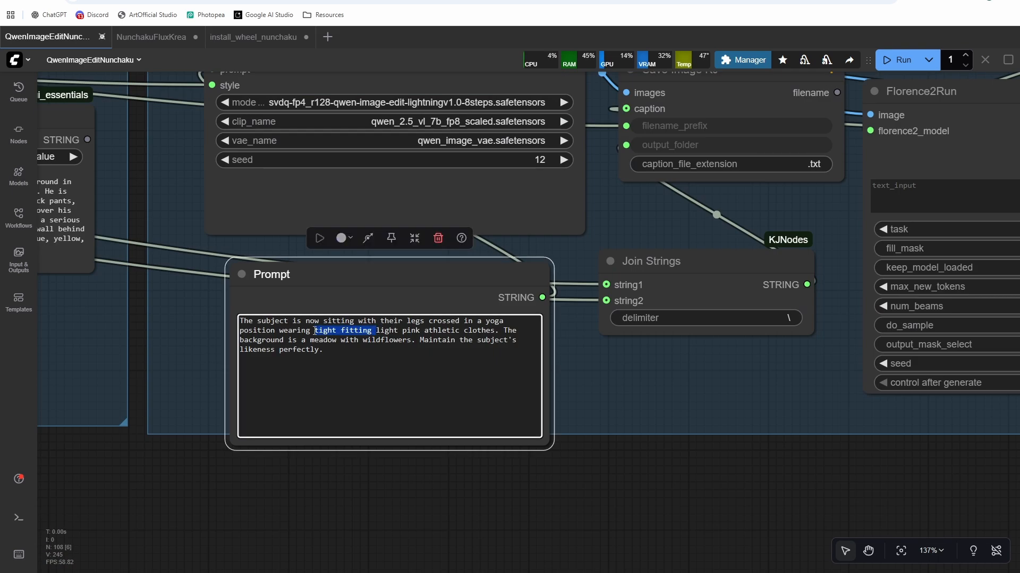
key("Delete")
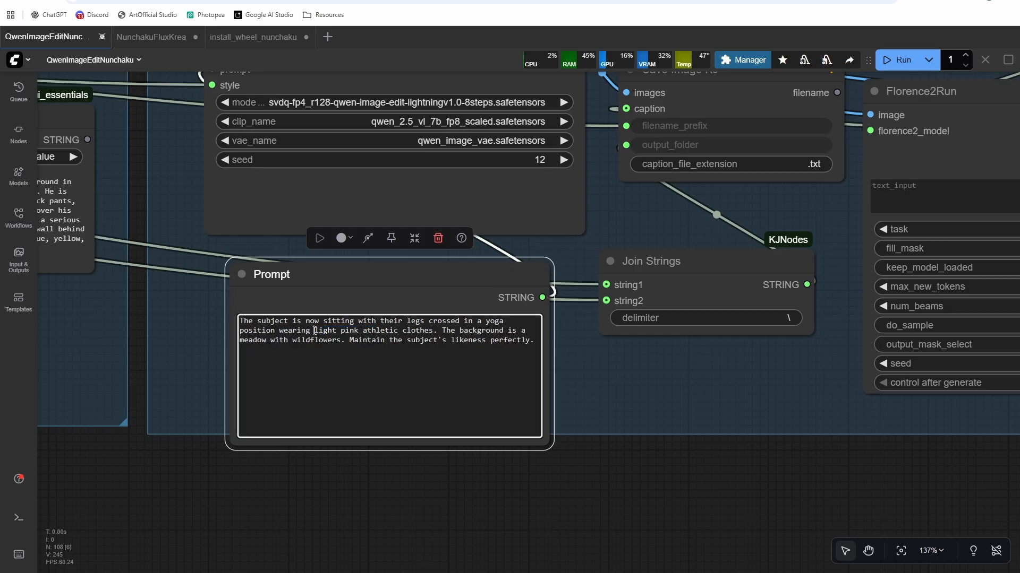
scroll("down", 3)
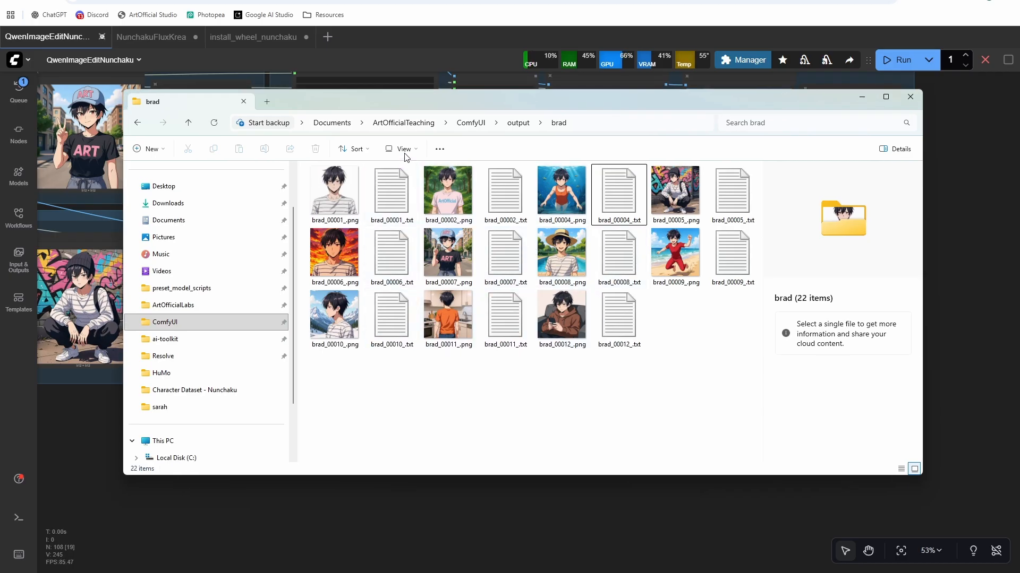
Bring the ComfyUI workflow back in front of the brad folder.
left_click(909, 96)
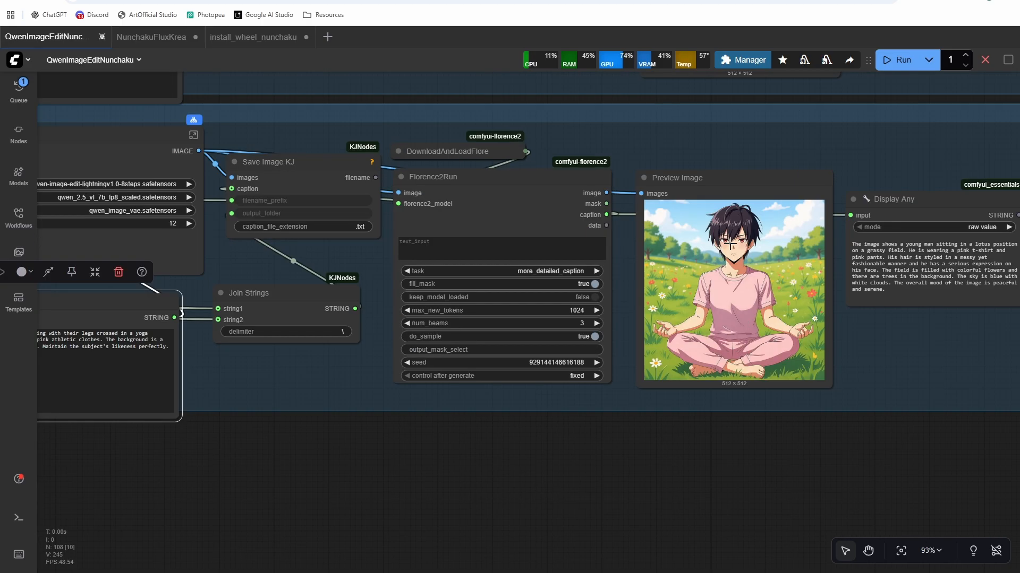
Inspect the regenerated pink-tee yoga and purple long-sleeved previews with their captions.
scroll("up", 3)
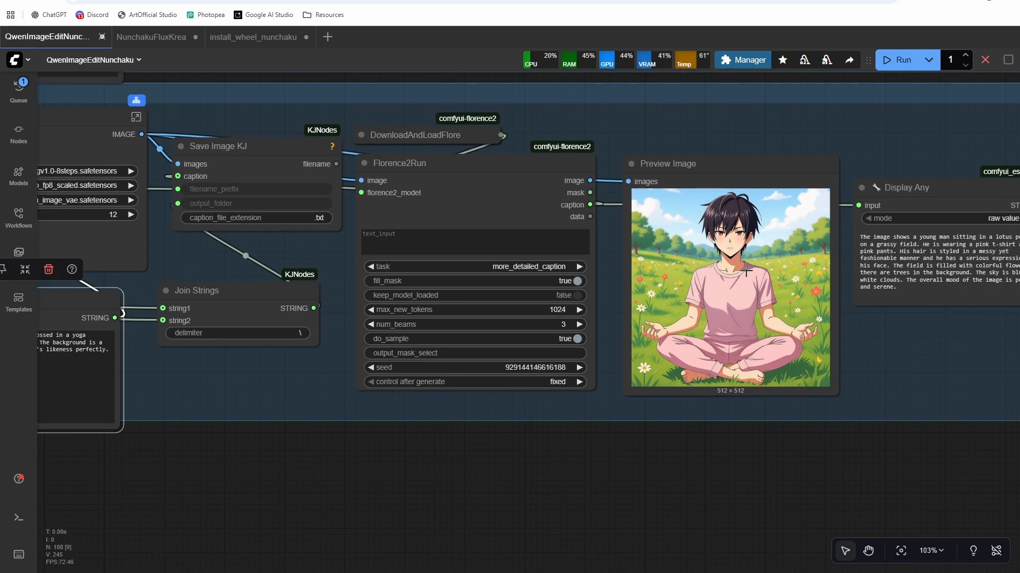
scroll("down", 3)
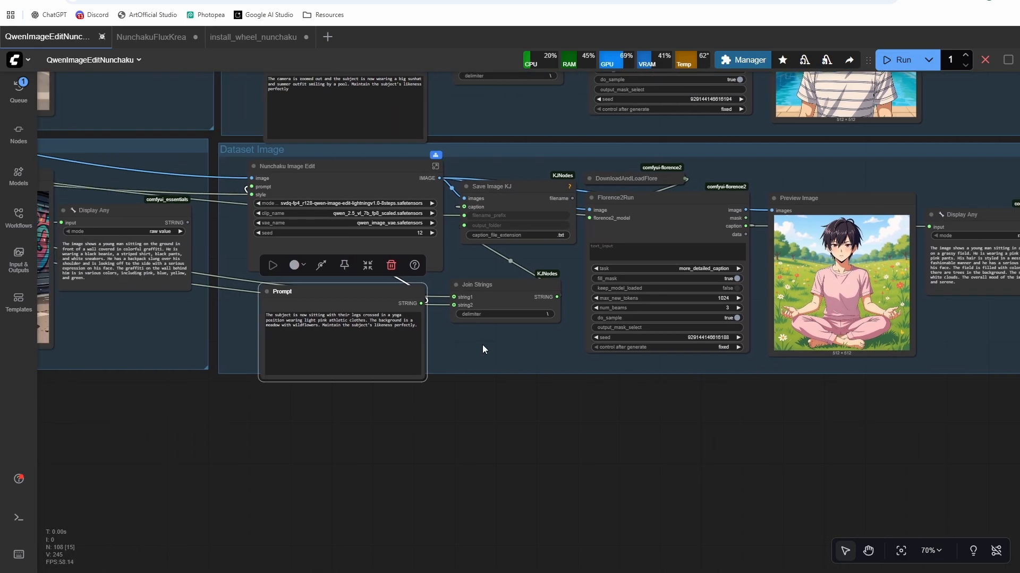
scroll("up", 3)
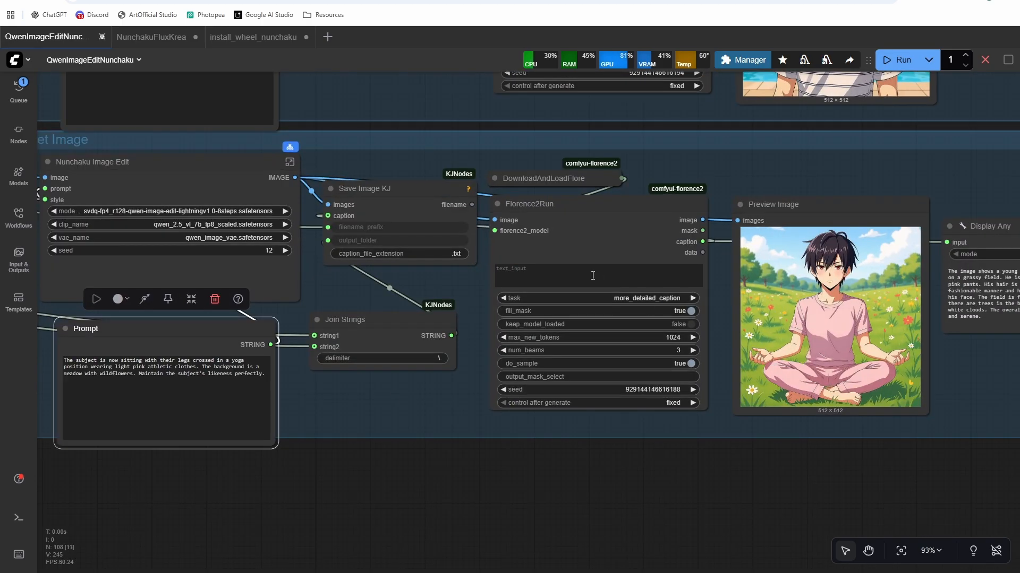
scroll("down", 3)
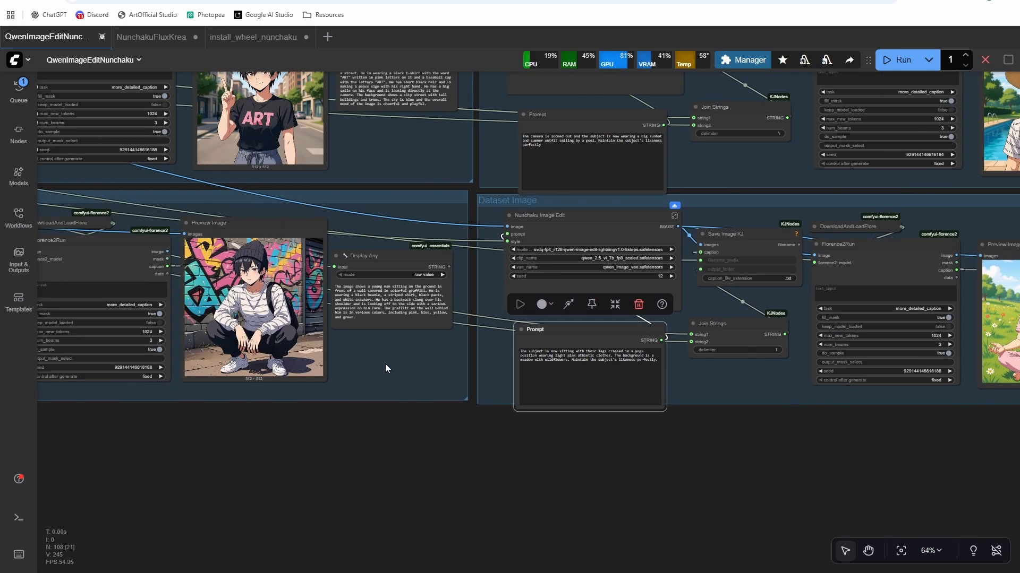
scroll("up", 3)
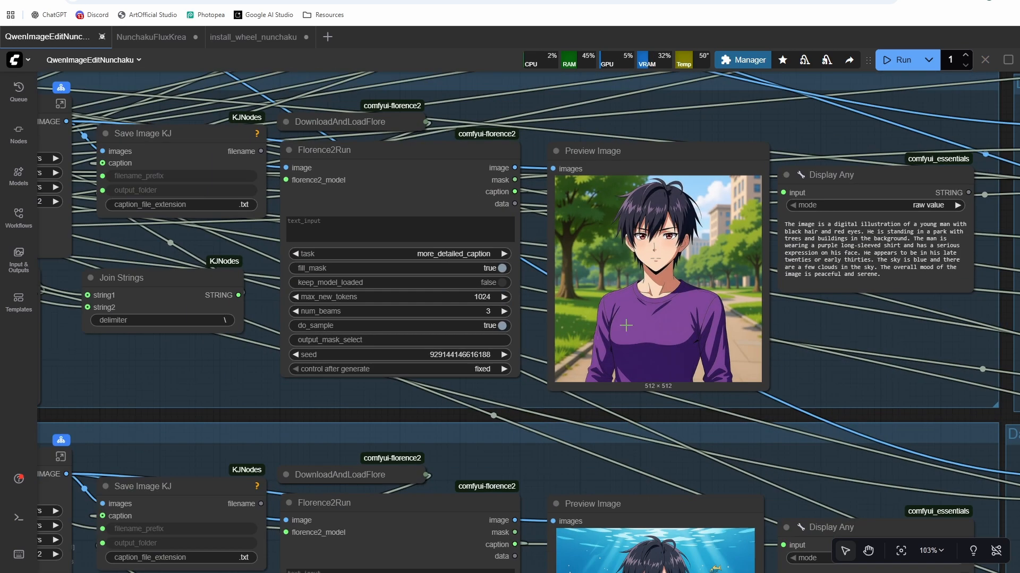
scroll("down", 3)
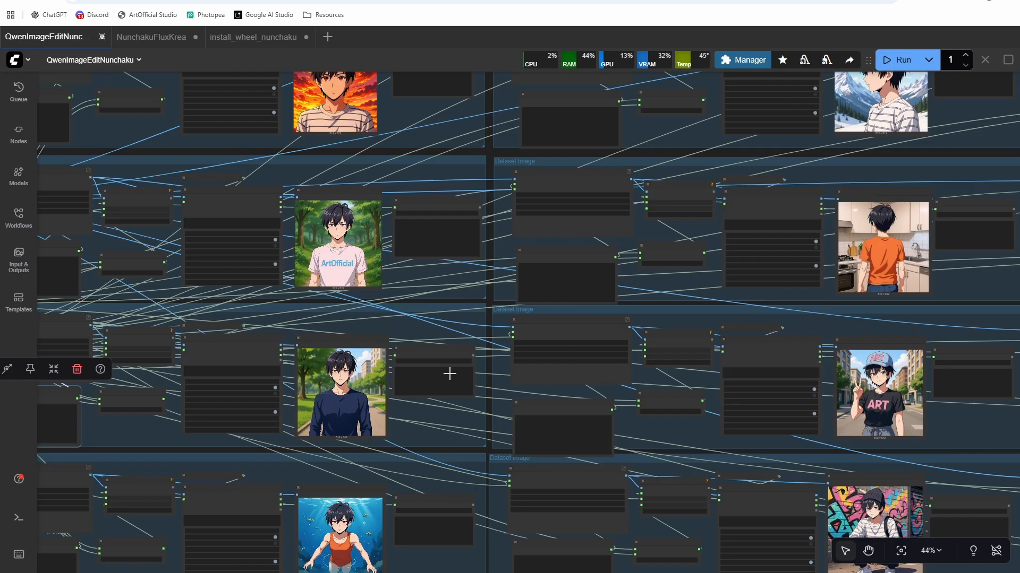
scroll("up", 3)
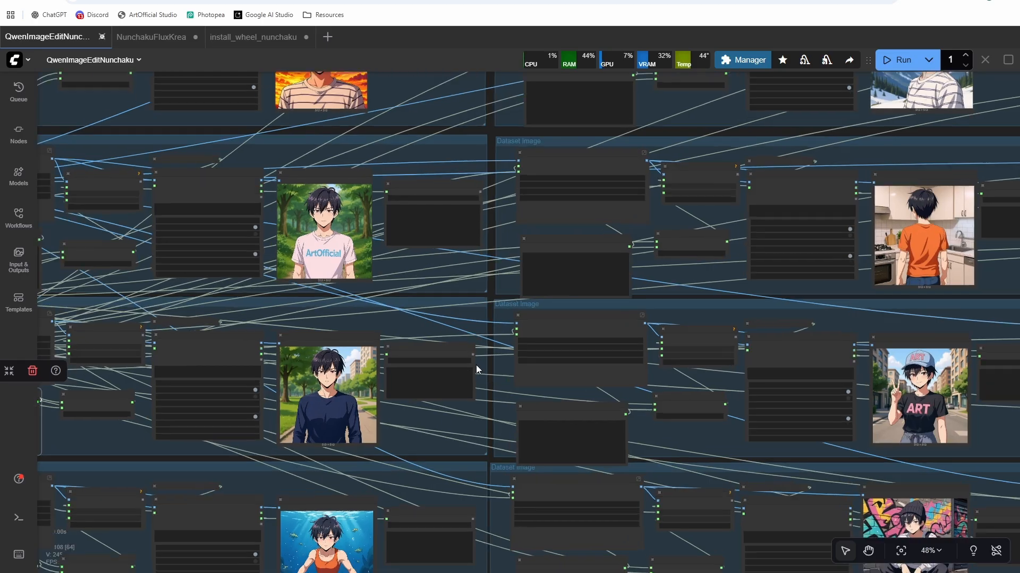